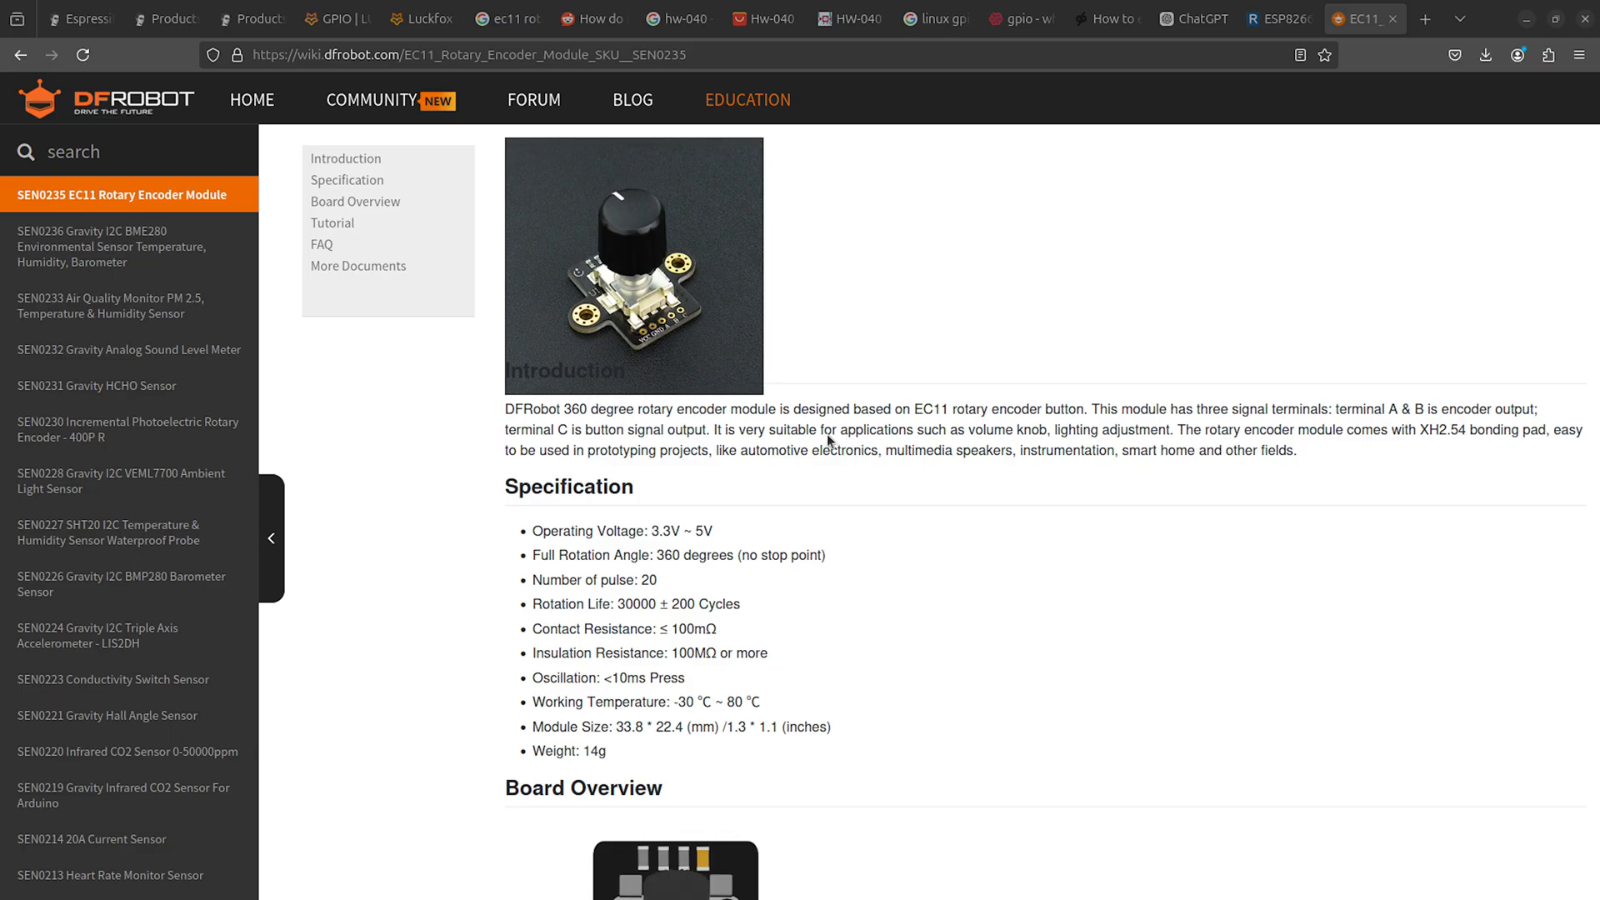
mouse_move(814, 542)
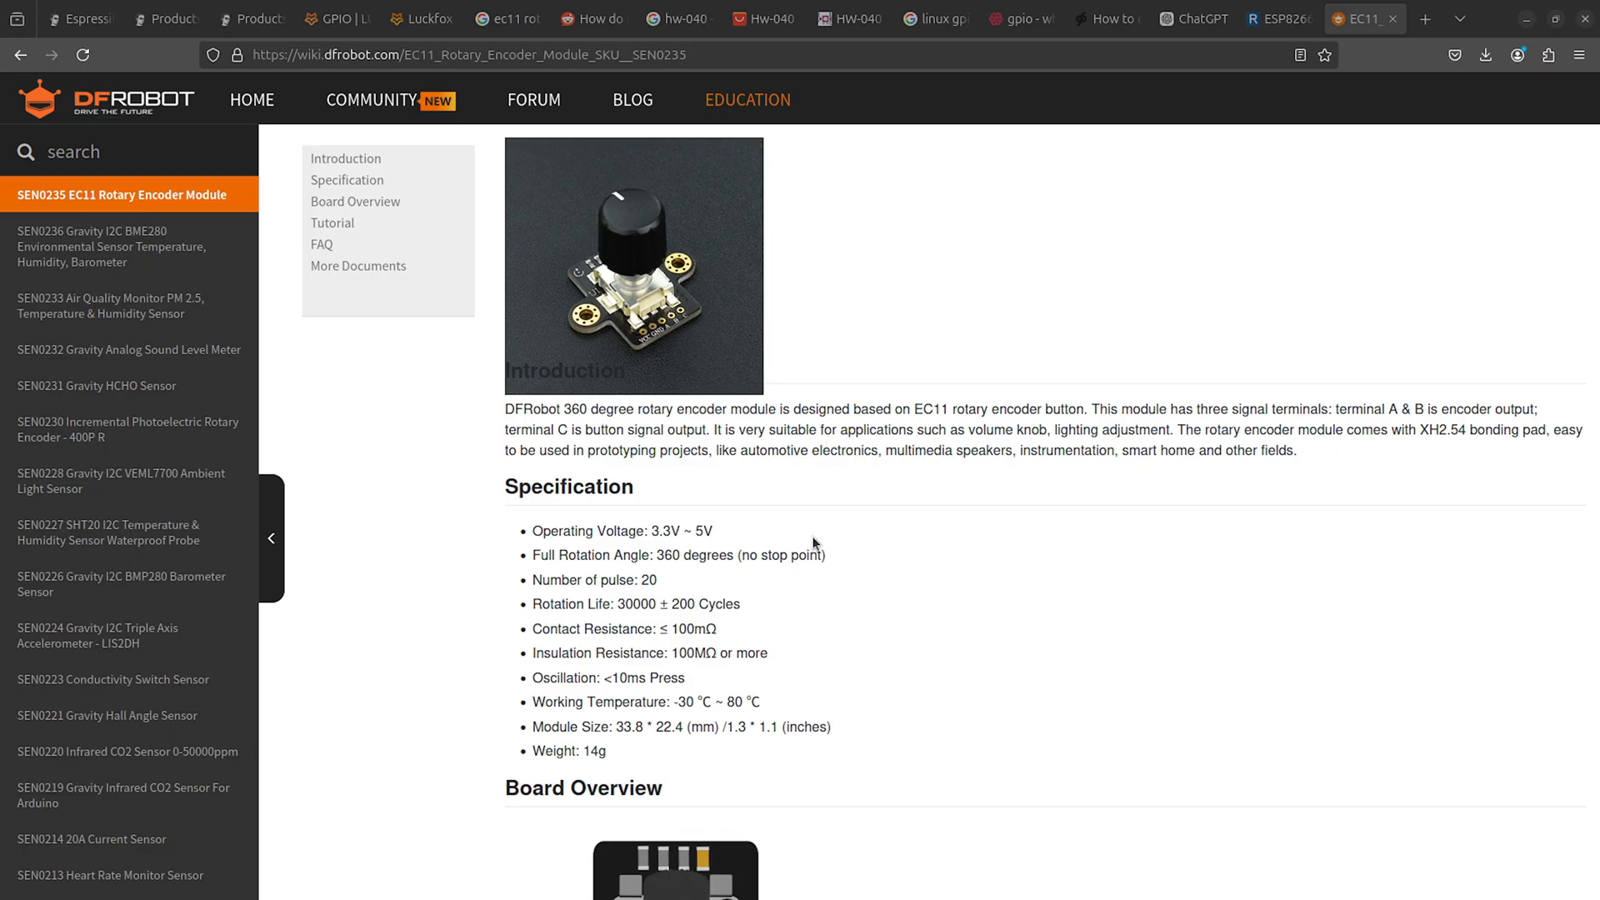
mouse_move(908, 637)
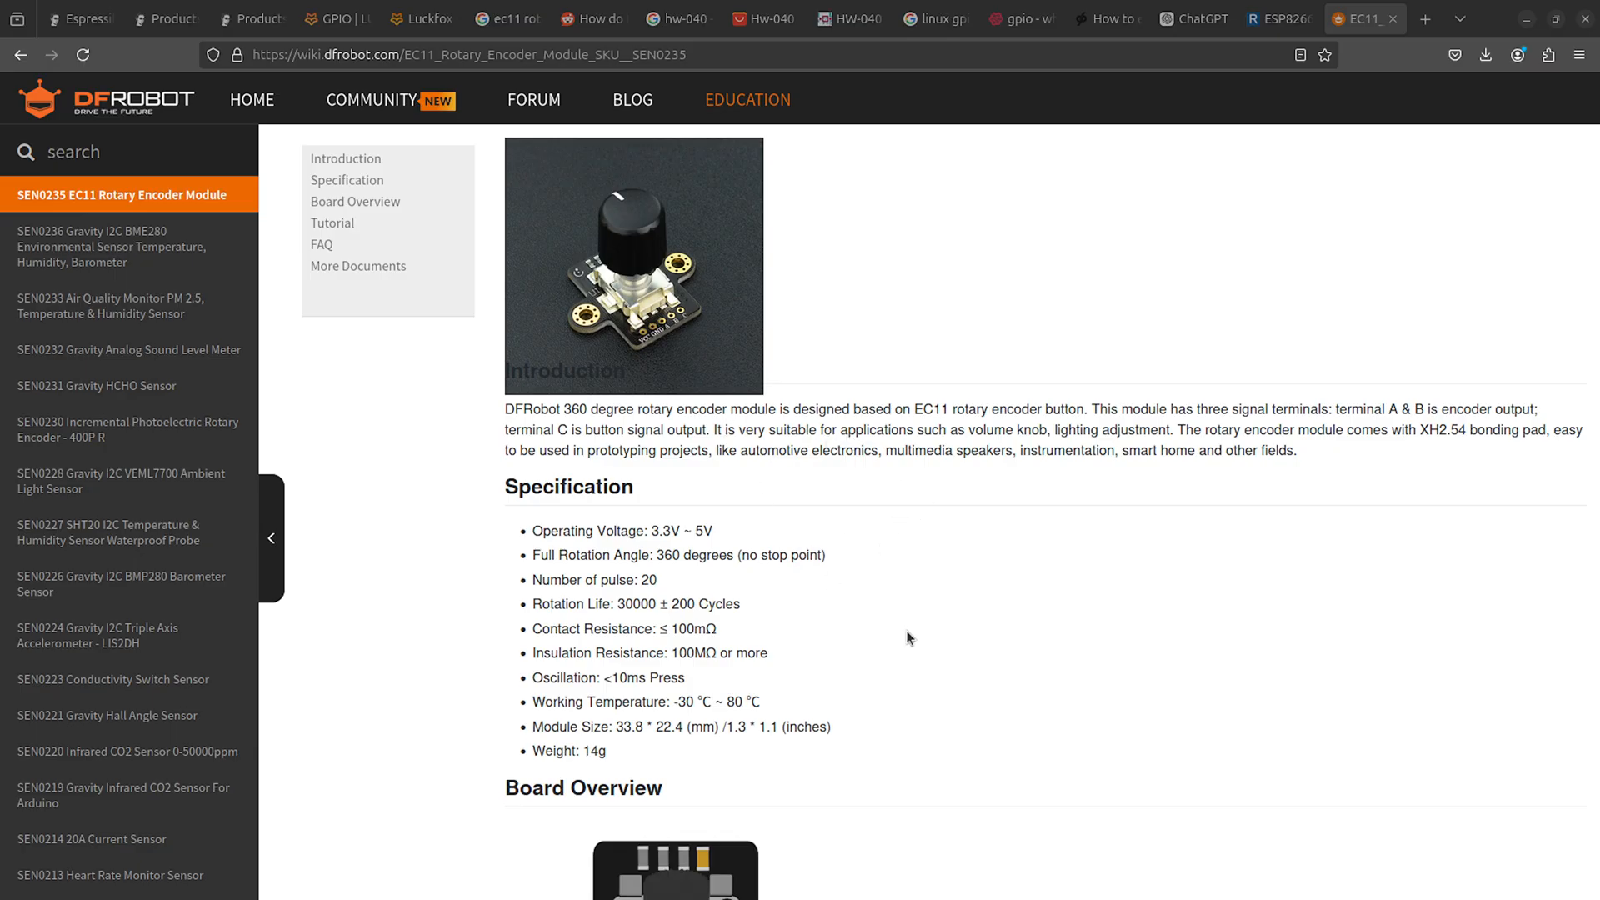
mouse_move(1263, 684)
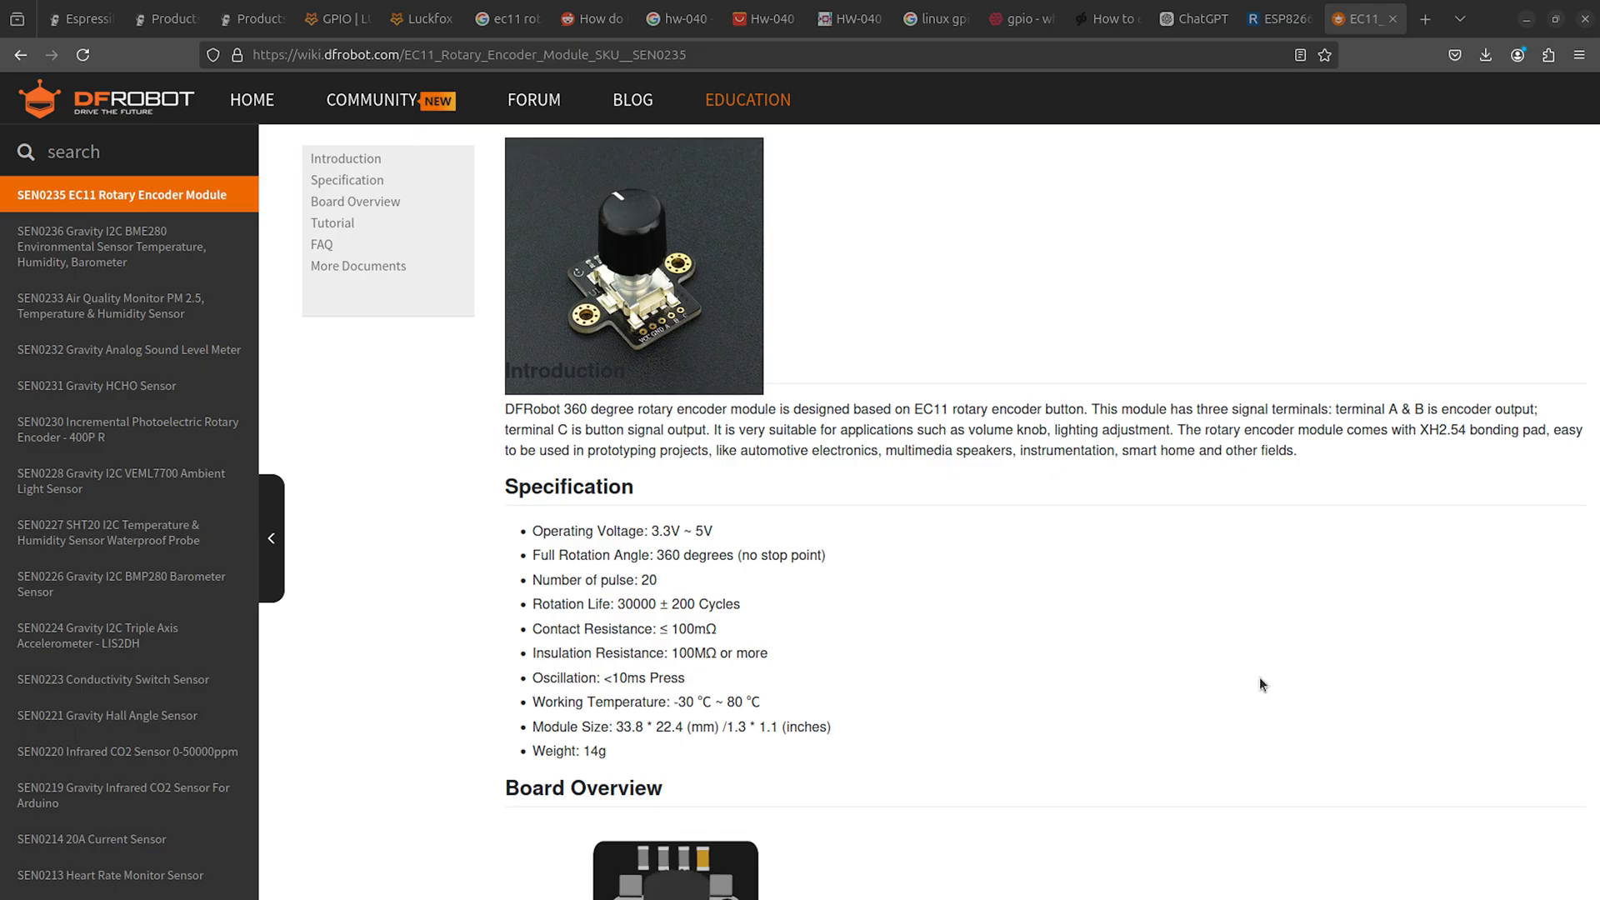
mouse_move(1267, 678)
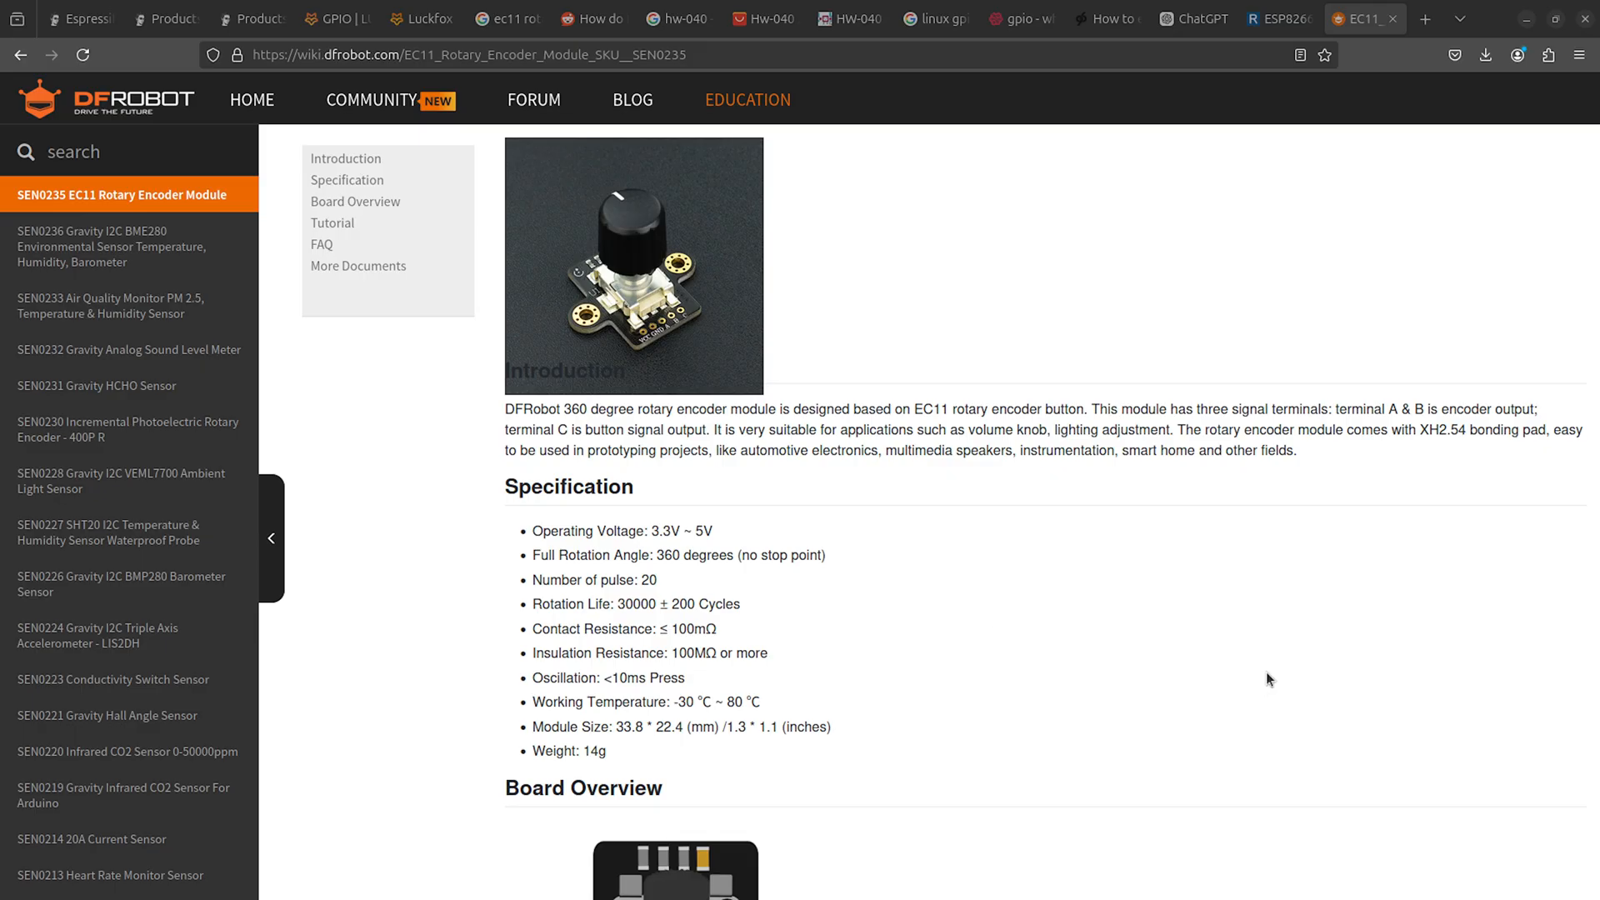
mouse_move(901, 582)
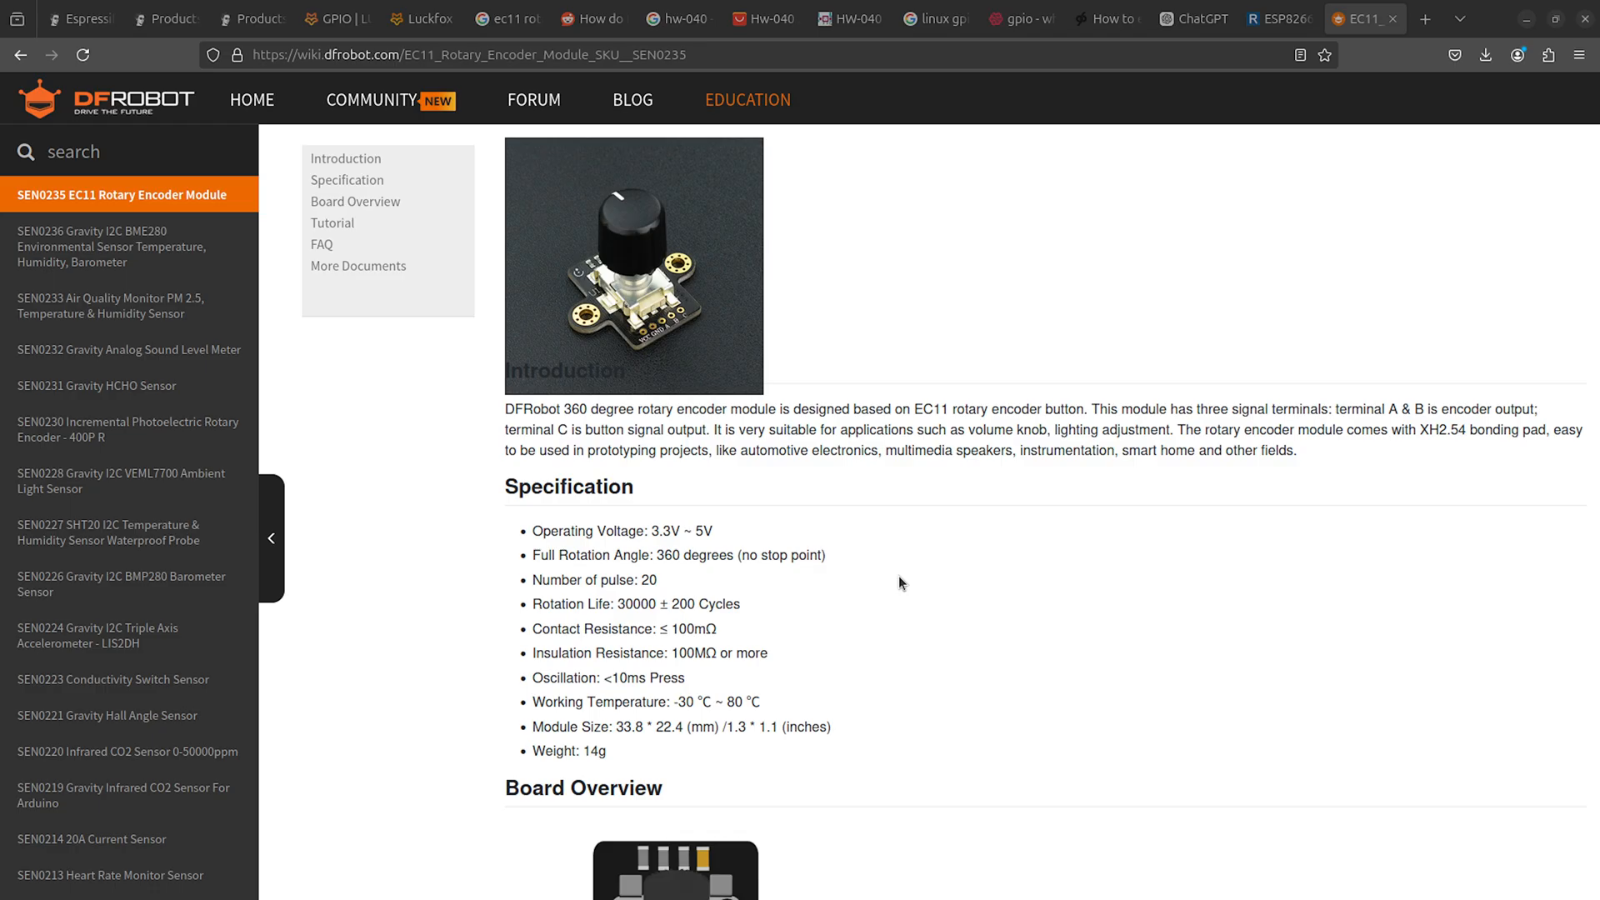
mouse_move(883, 658)
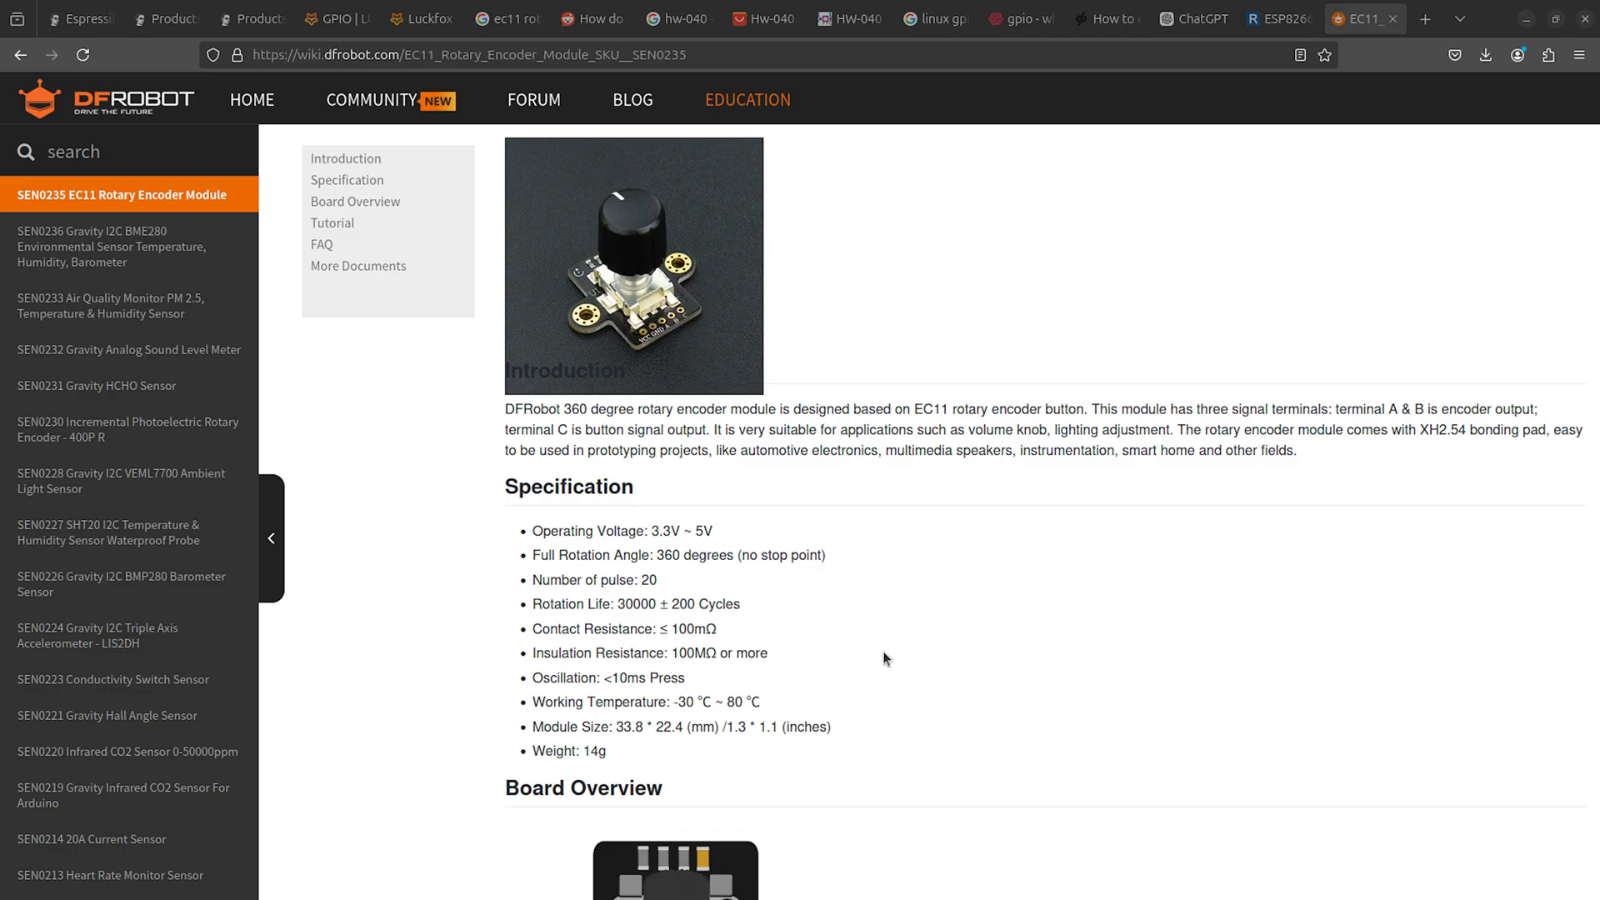
mouse_move(1069, 423)
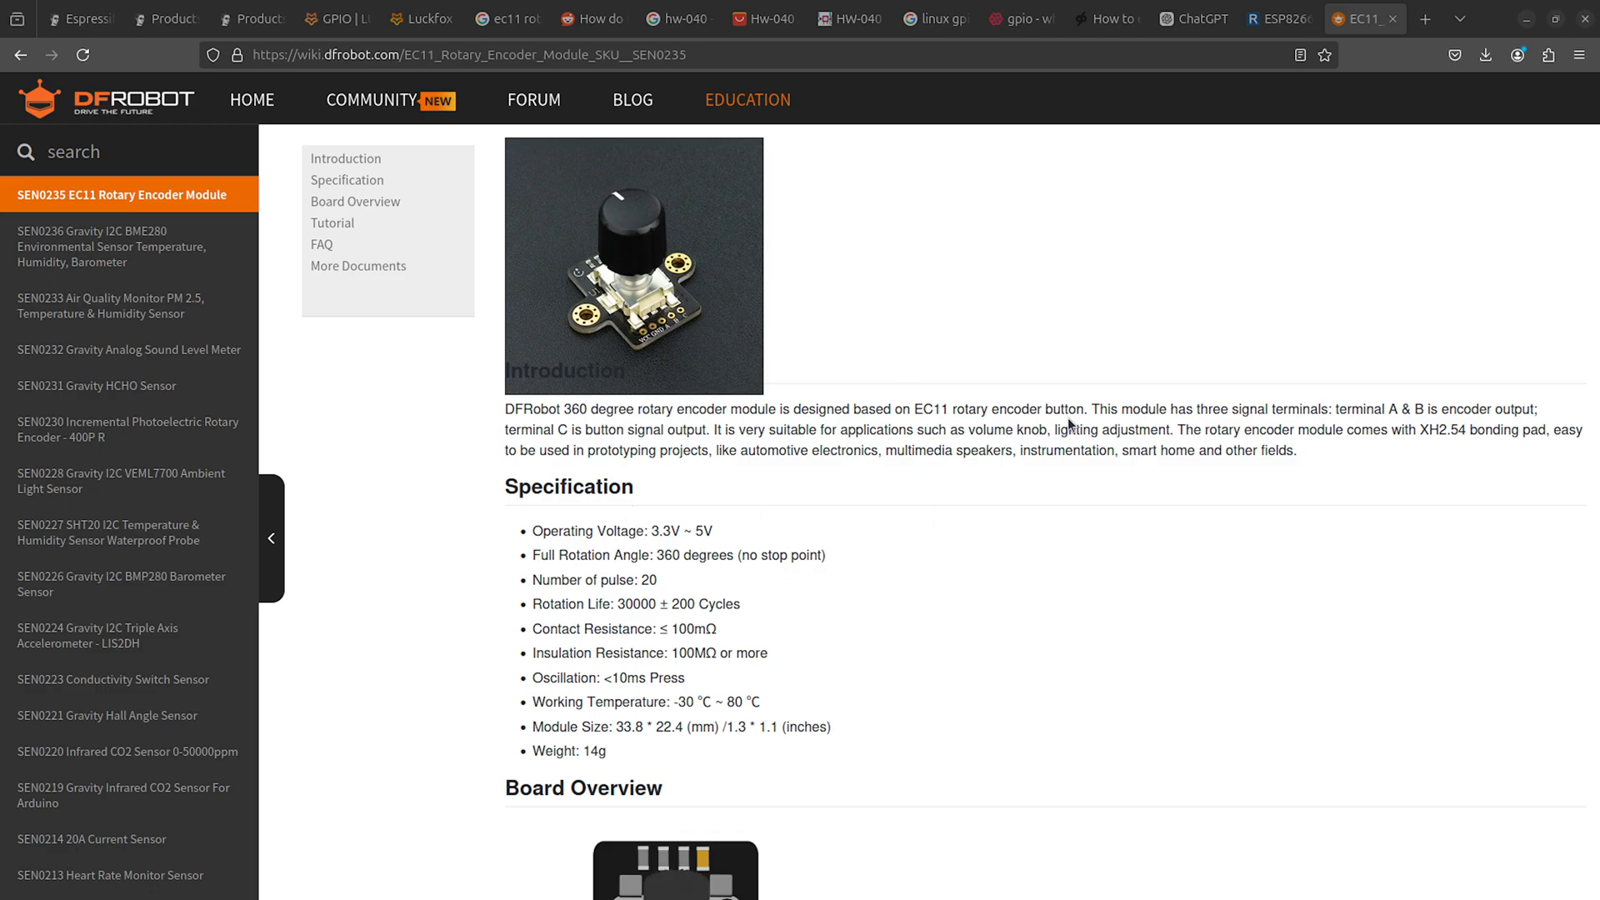
mouse_move(810, 391)
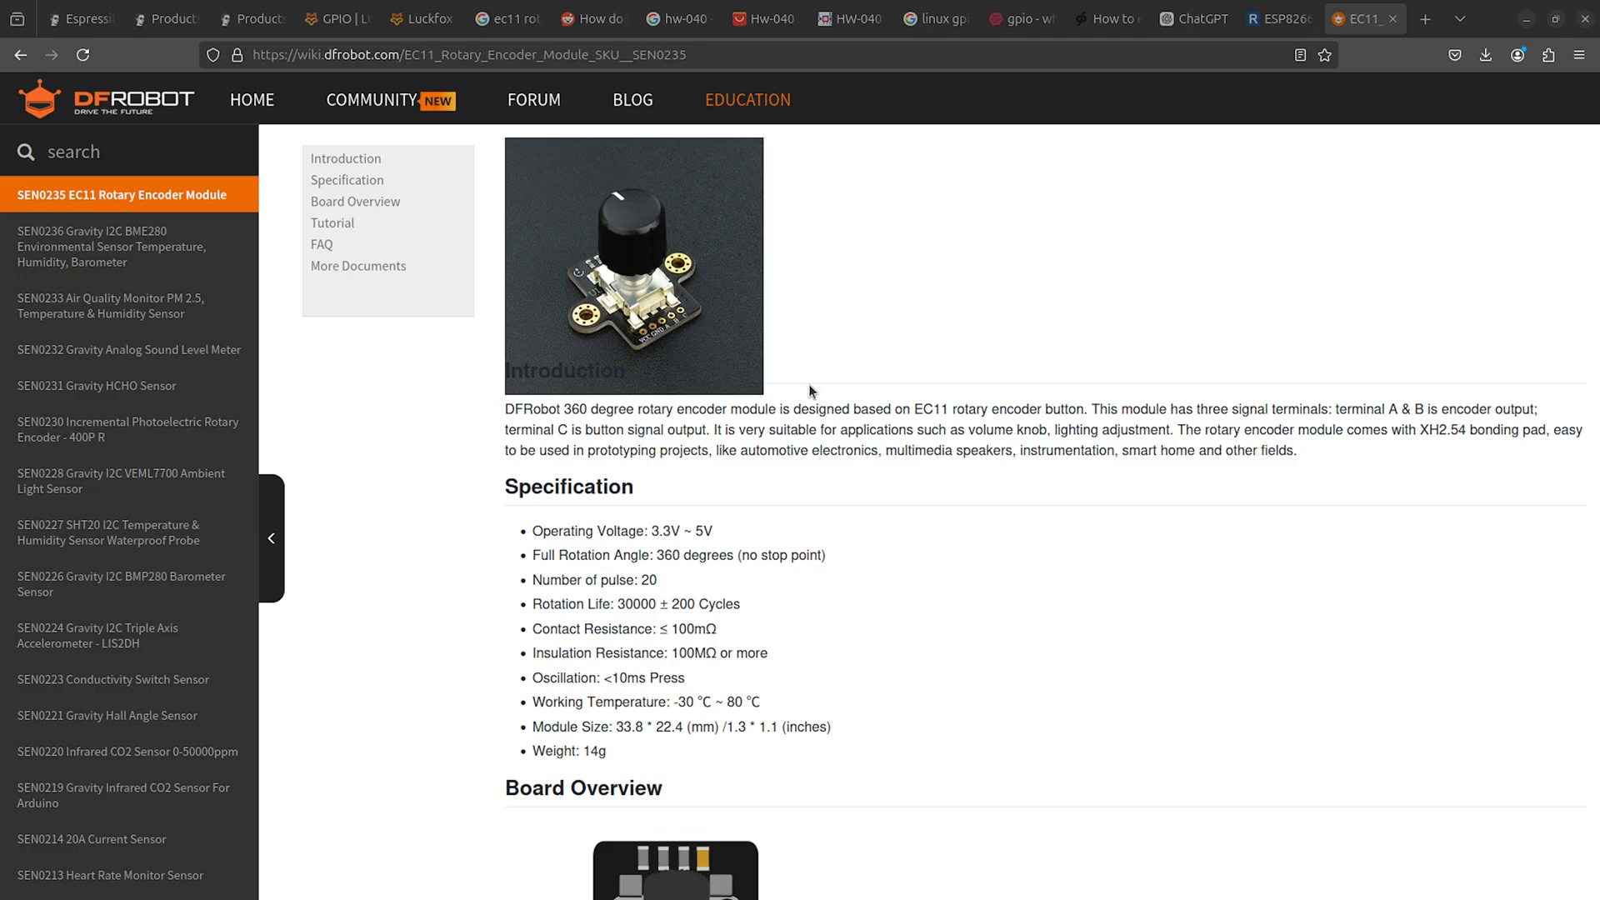
mouse_move(777, 655)
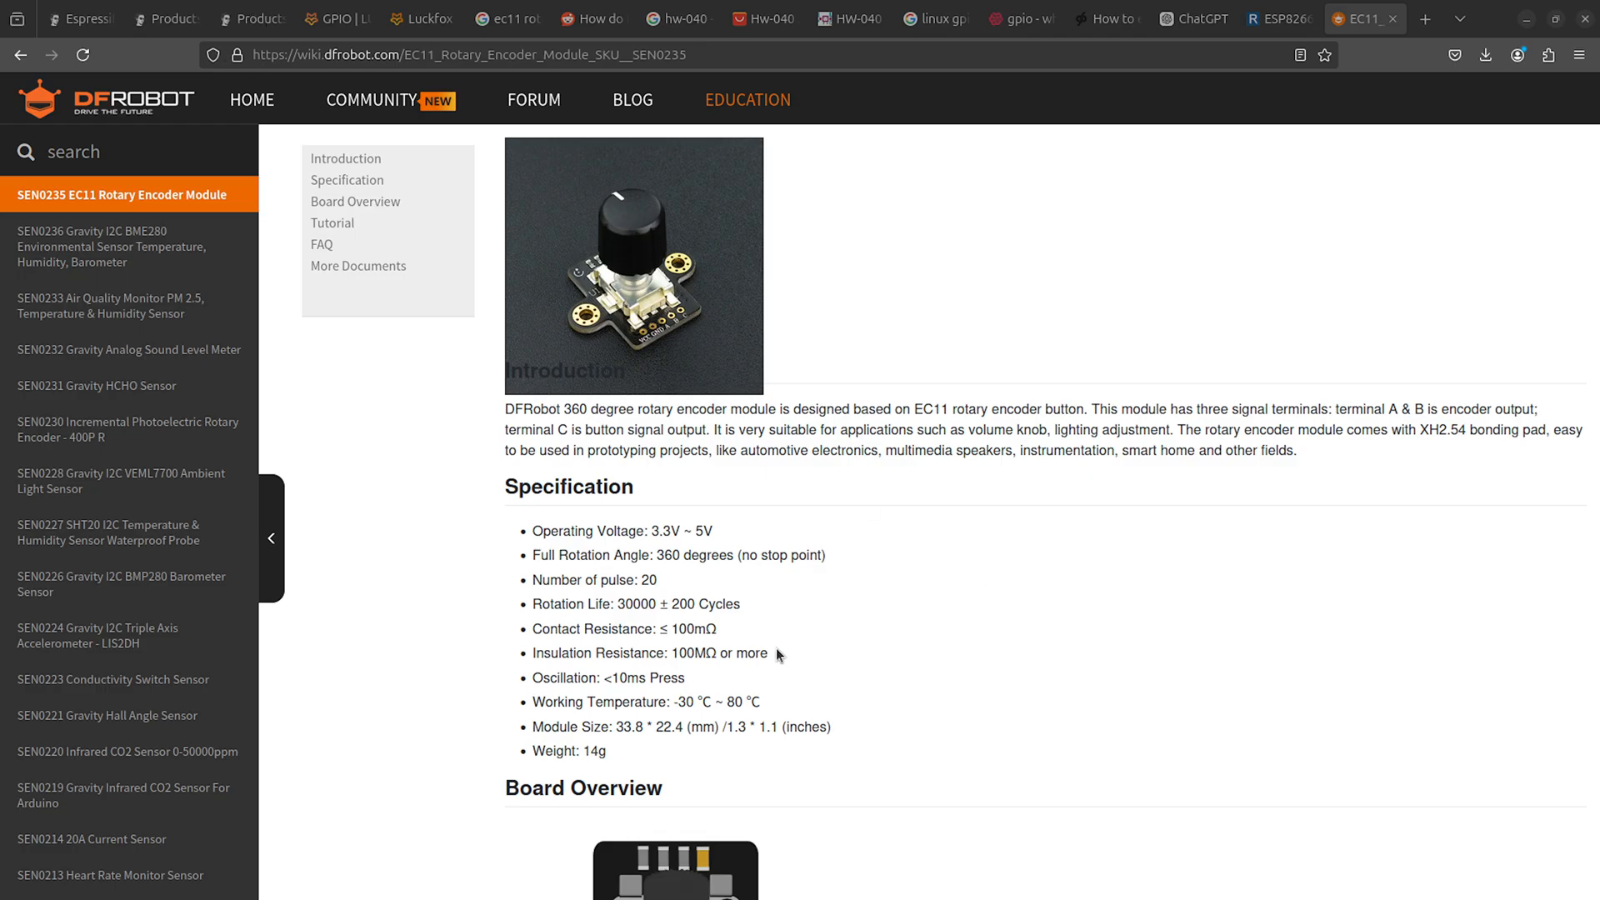
mouse_move(496, 863)
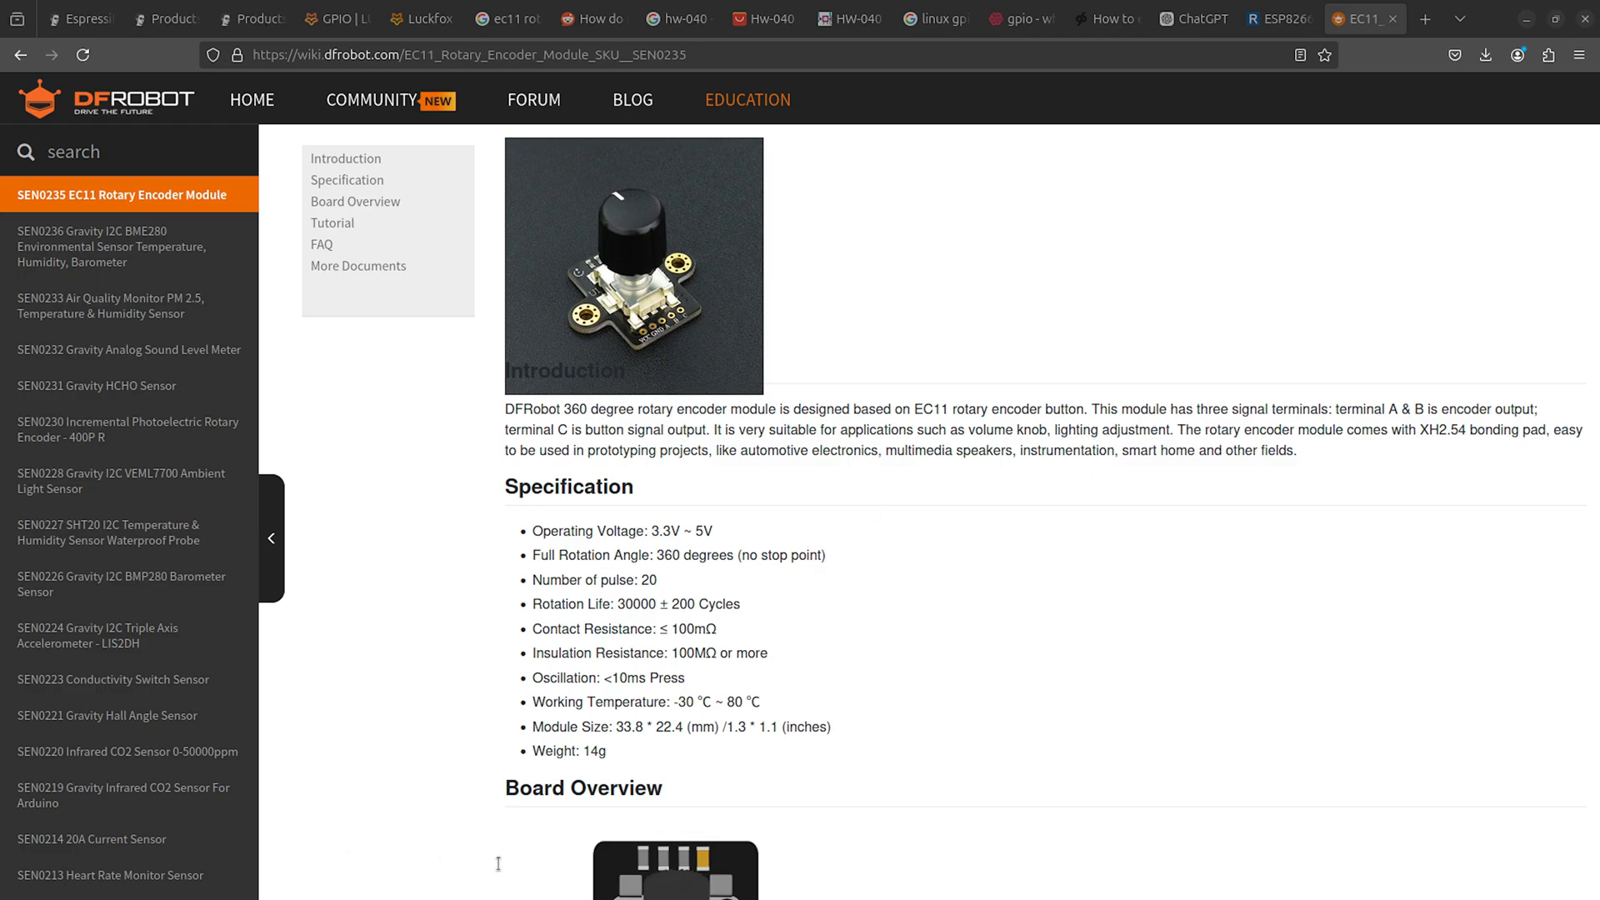
mouse_move(1018, 719)
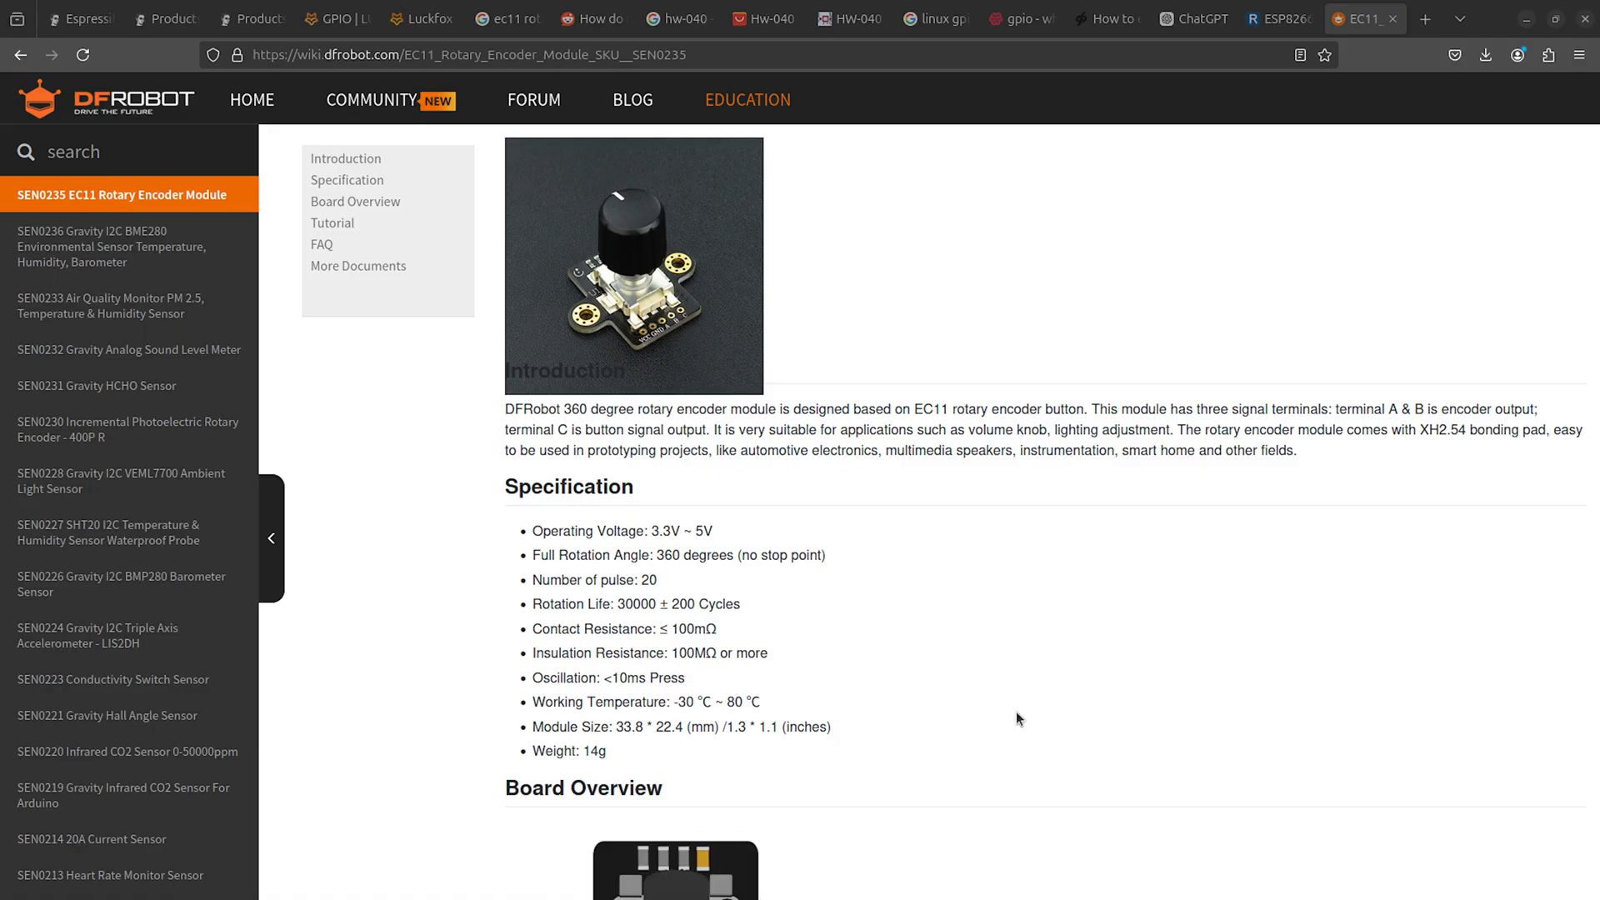
mouse_move(1038, 691)
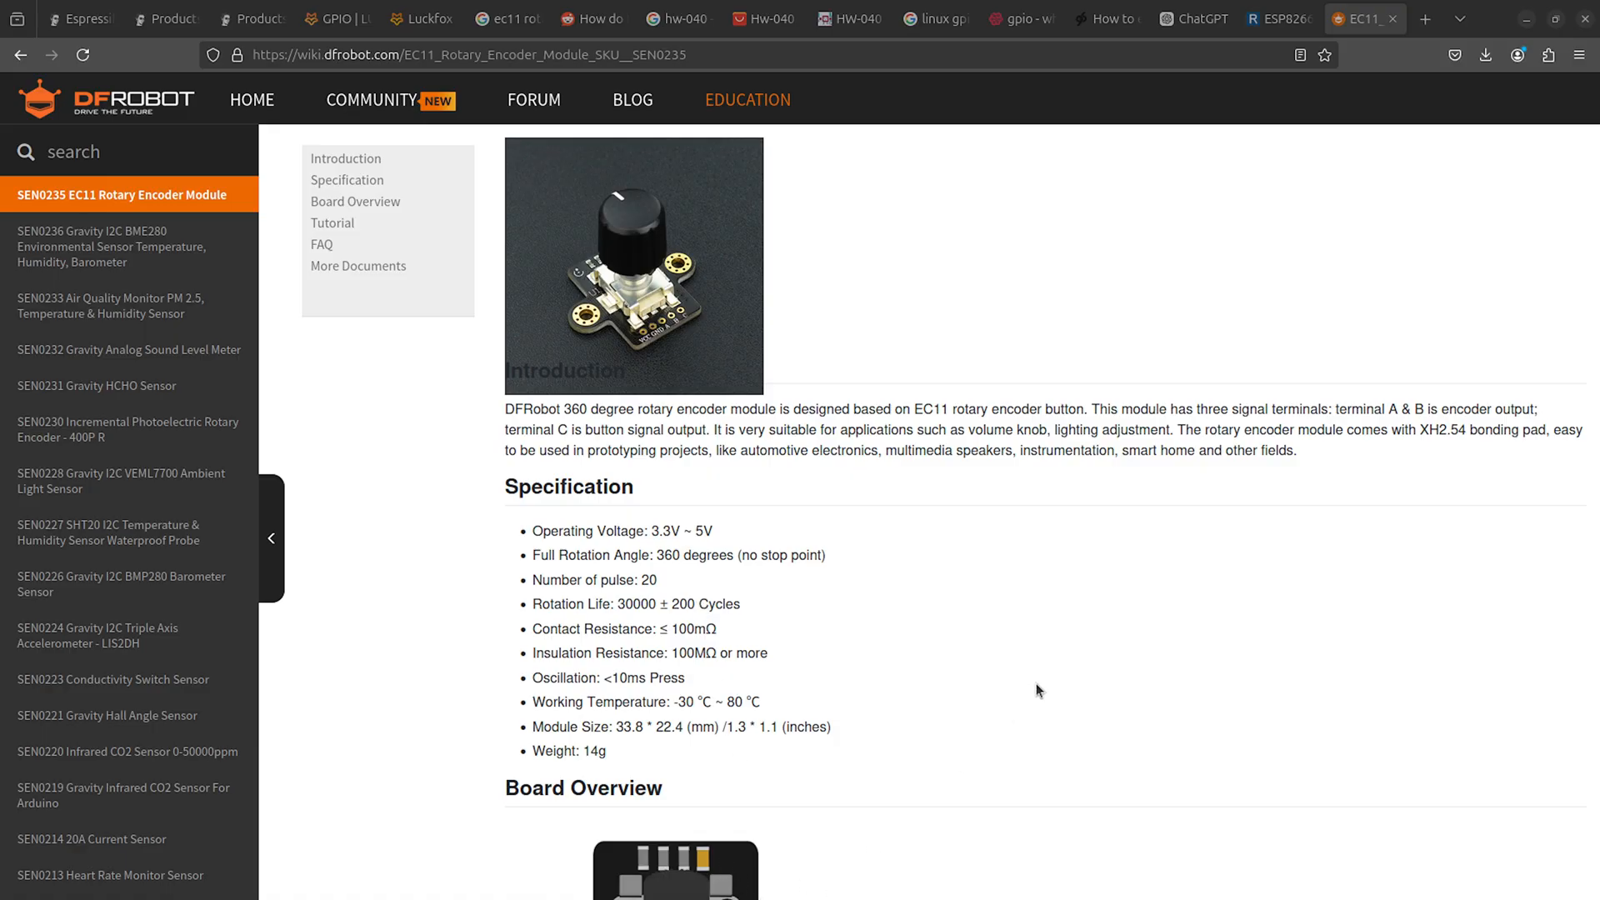
mouse_move(717, 711)
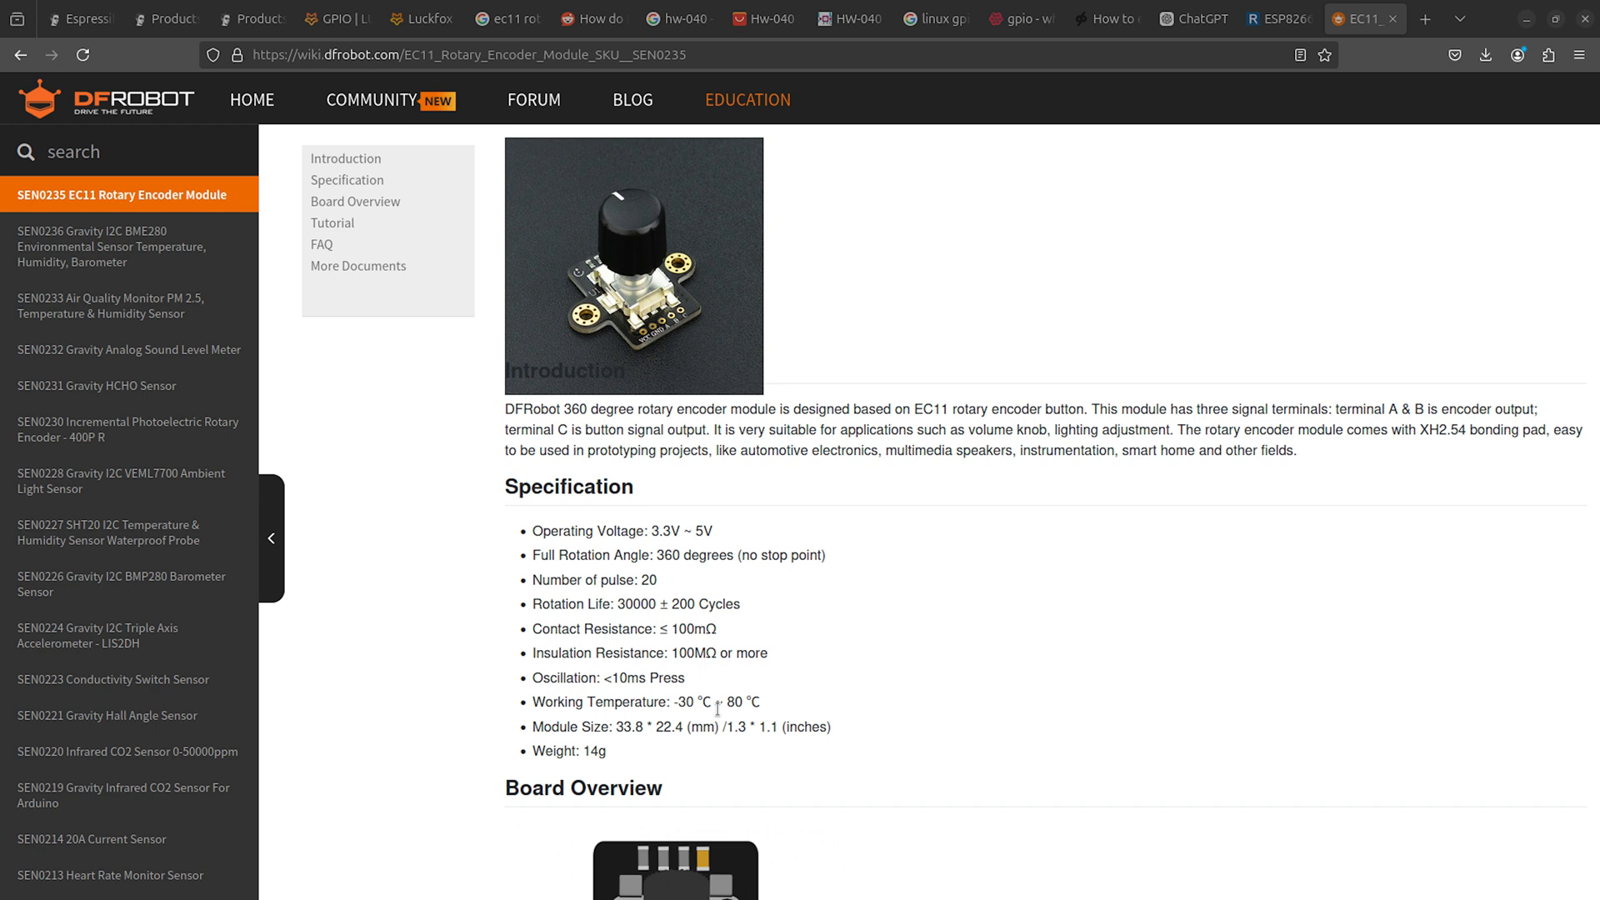
mouse_move(487, 818)
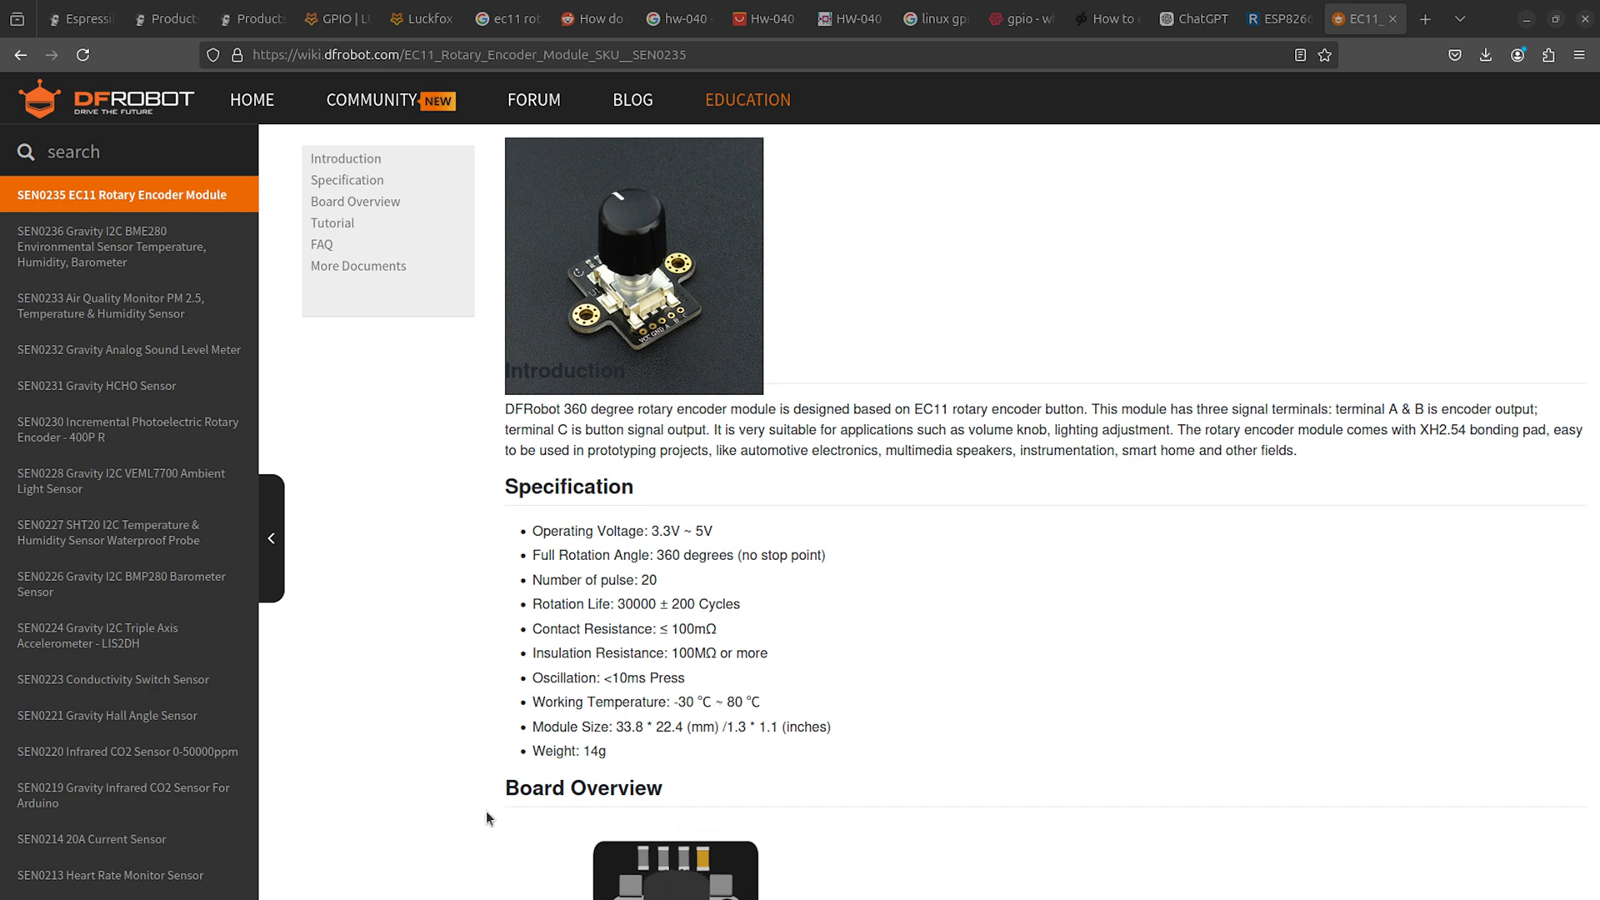
mouse_move(1089, 787)
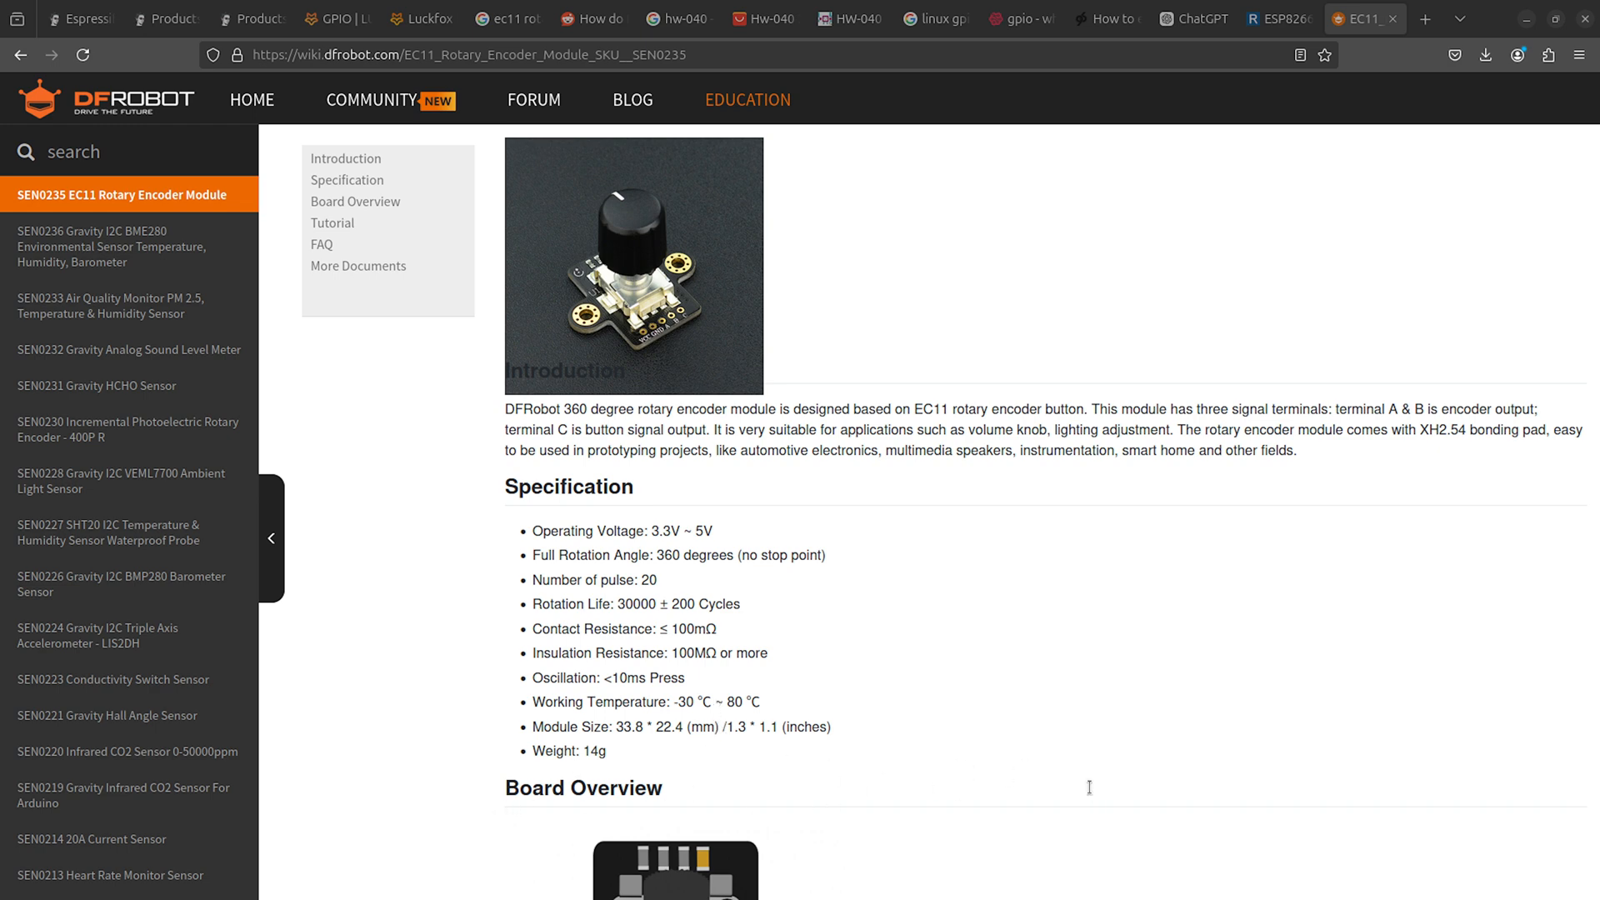
mouse_move(635, 467)
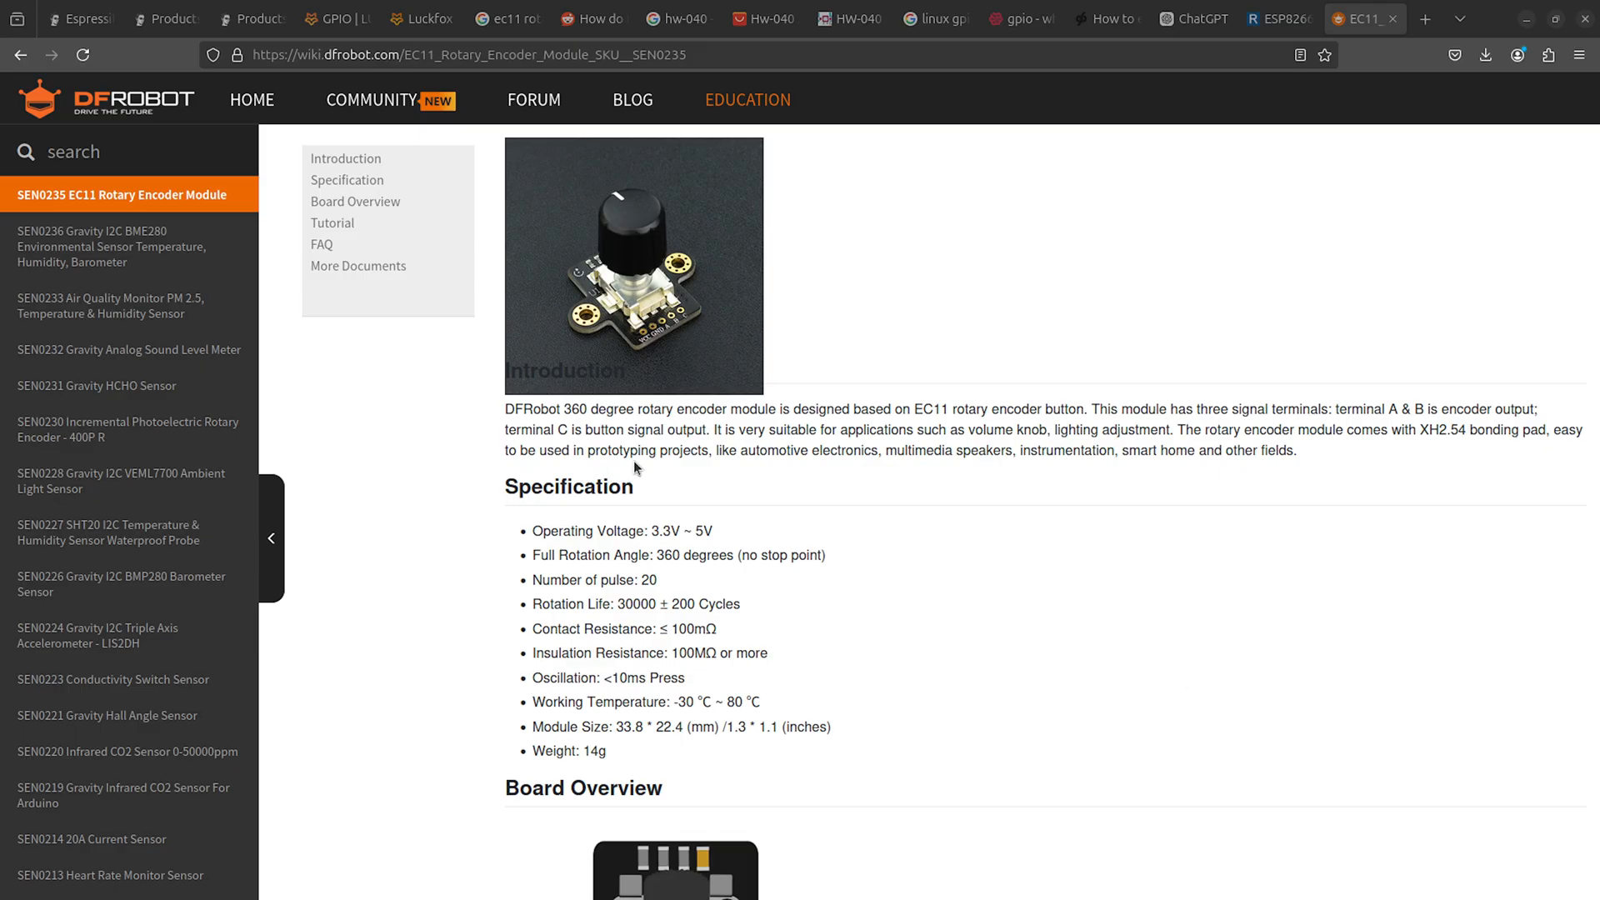
mouse_move(357, 100)
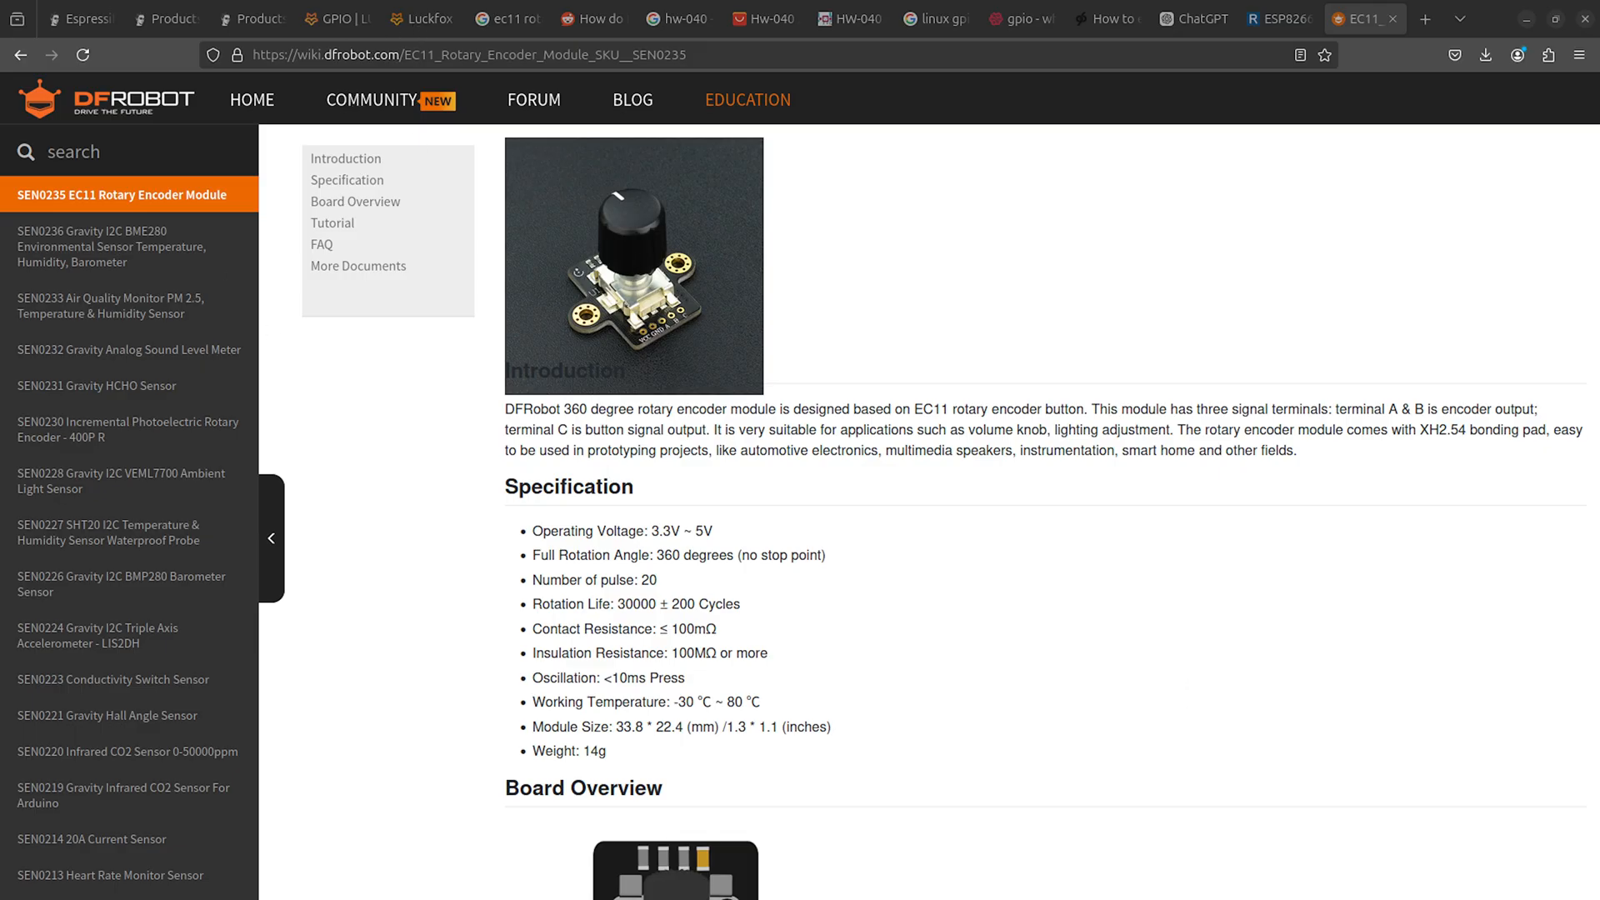
mouse_move(432, 251)
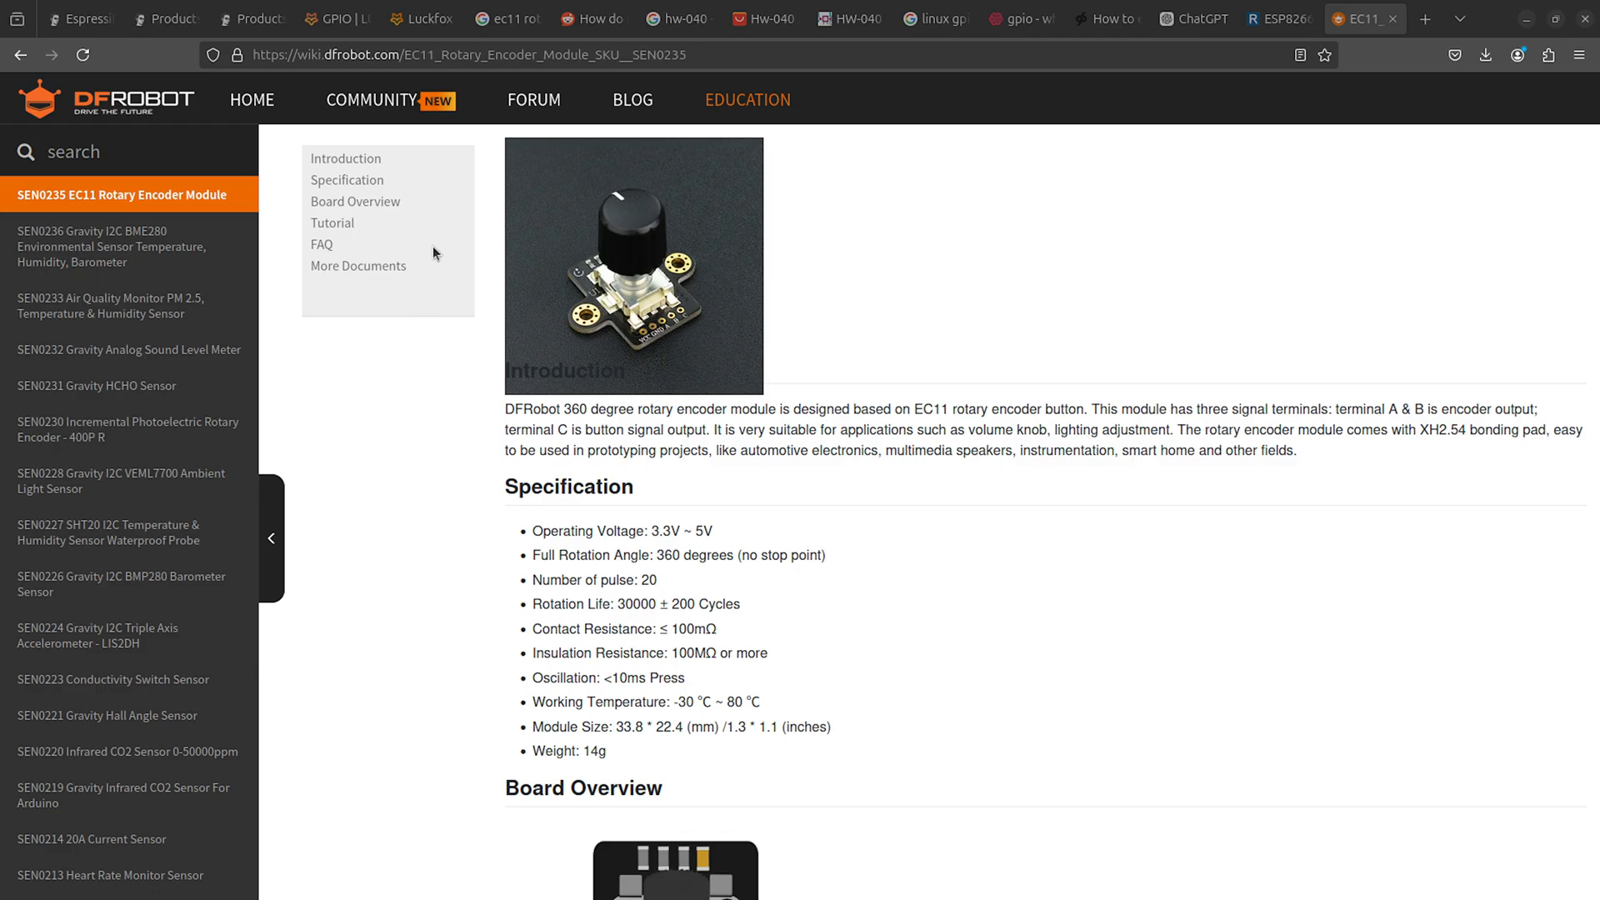
mouse_move(406, 258)
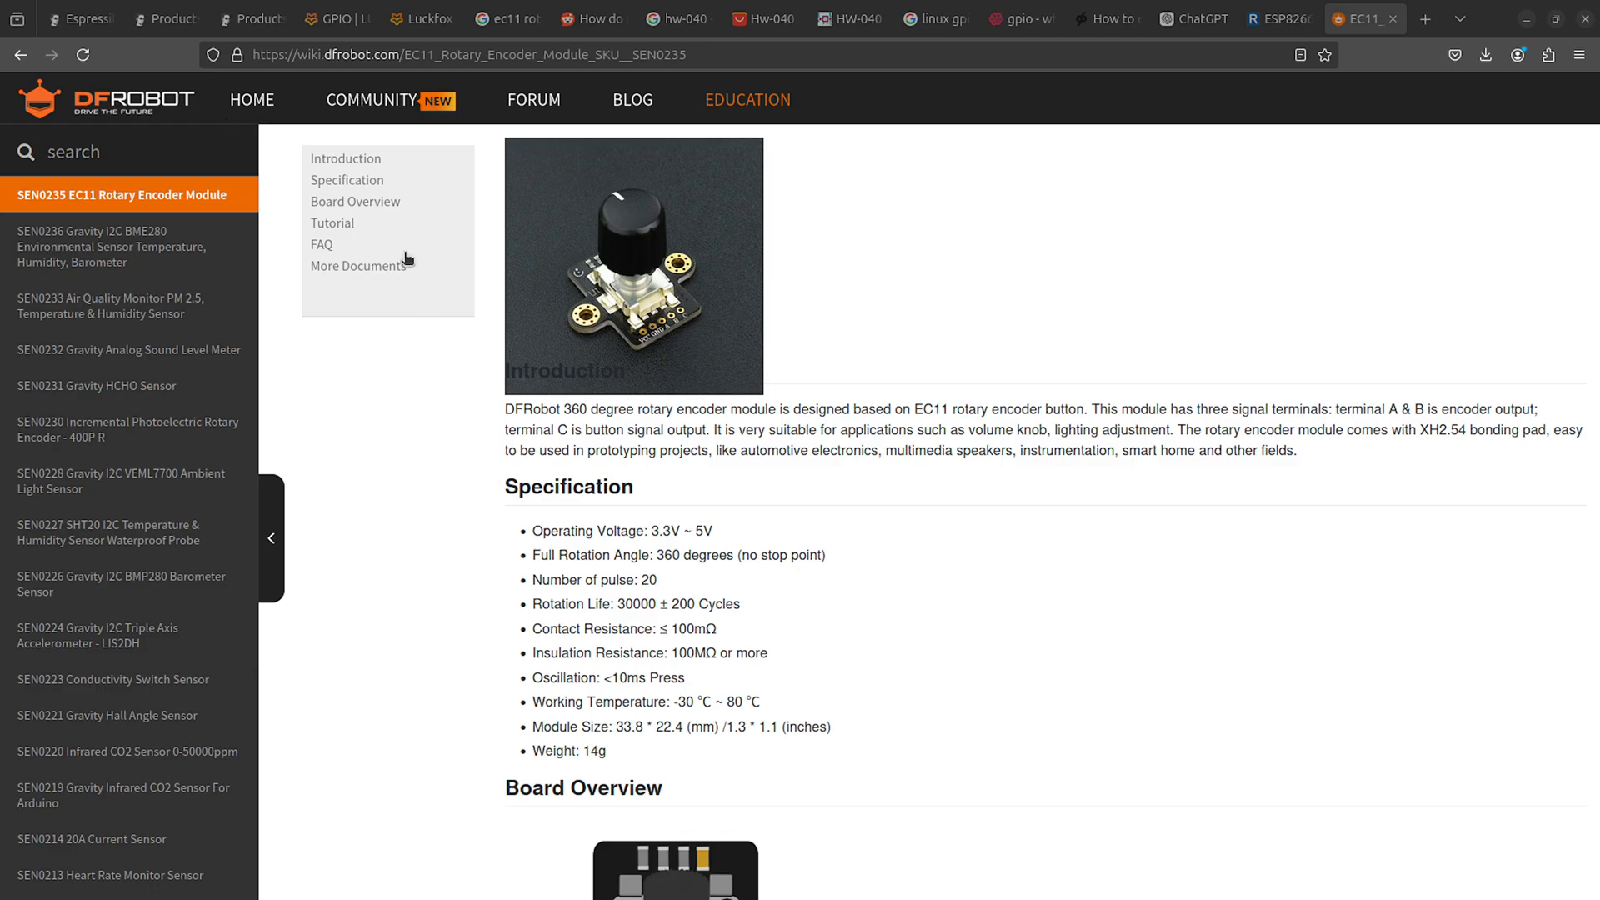
mouse_move(604, 513)
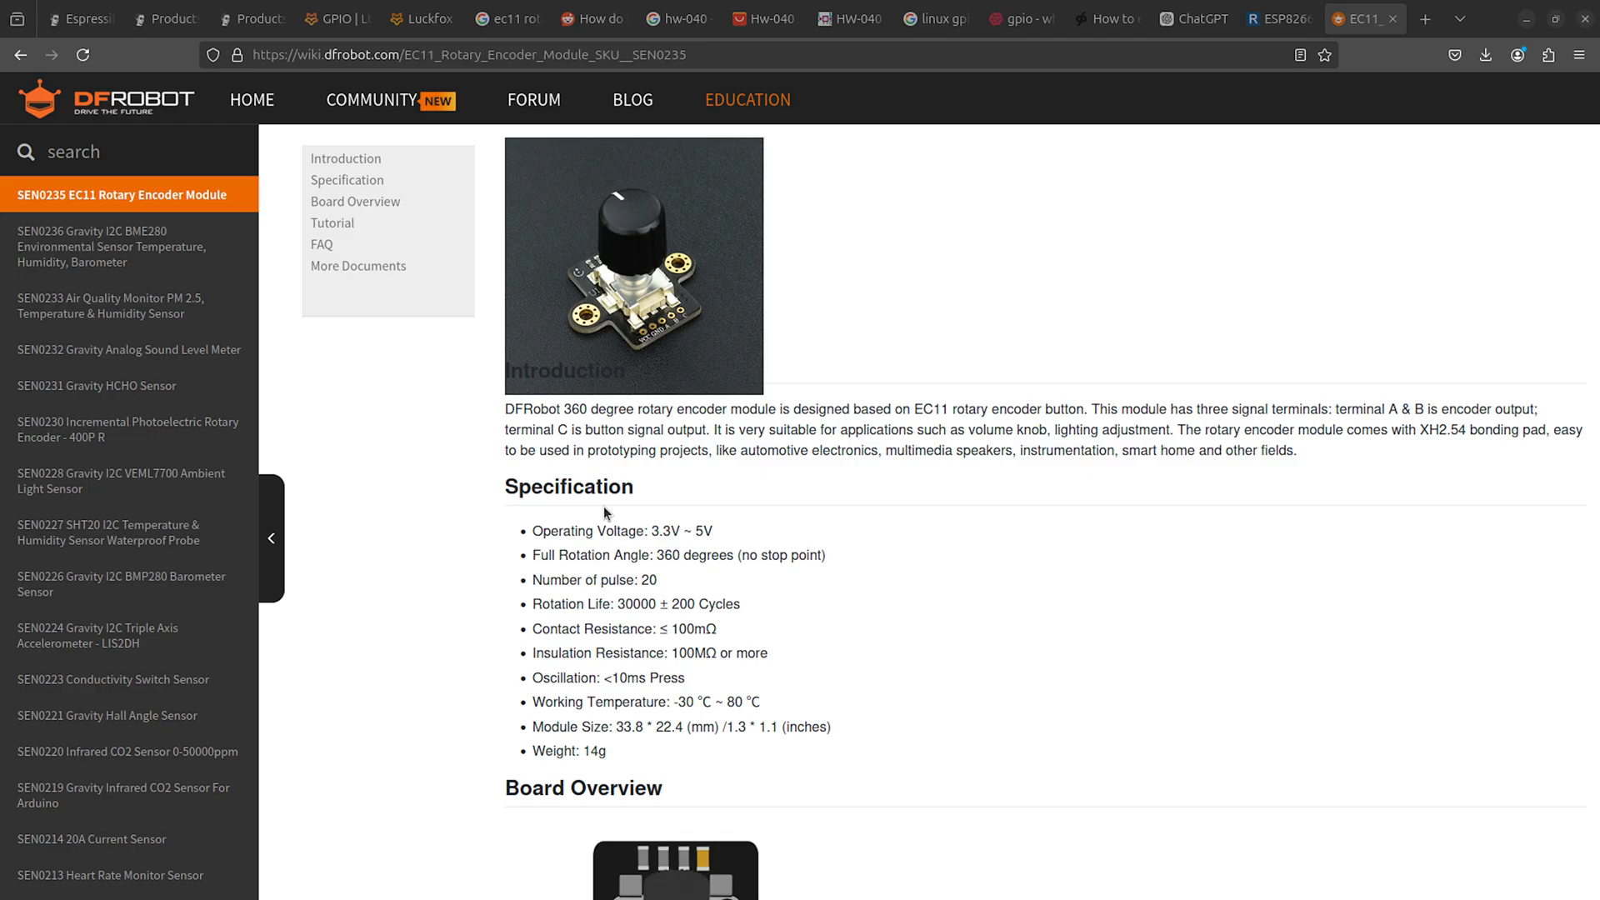
mouse_move(663, 716)
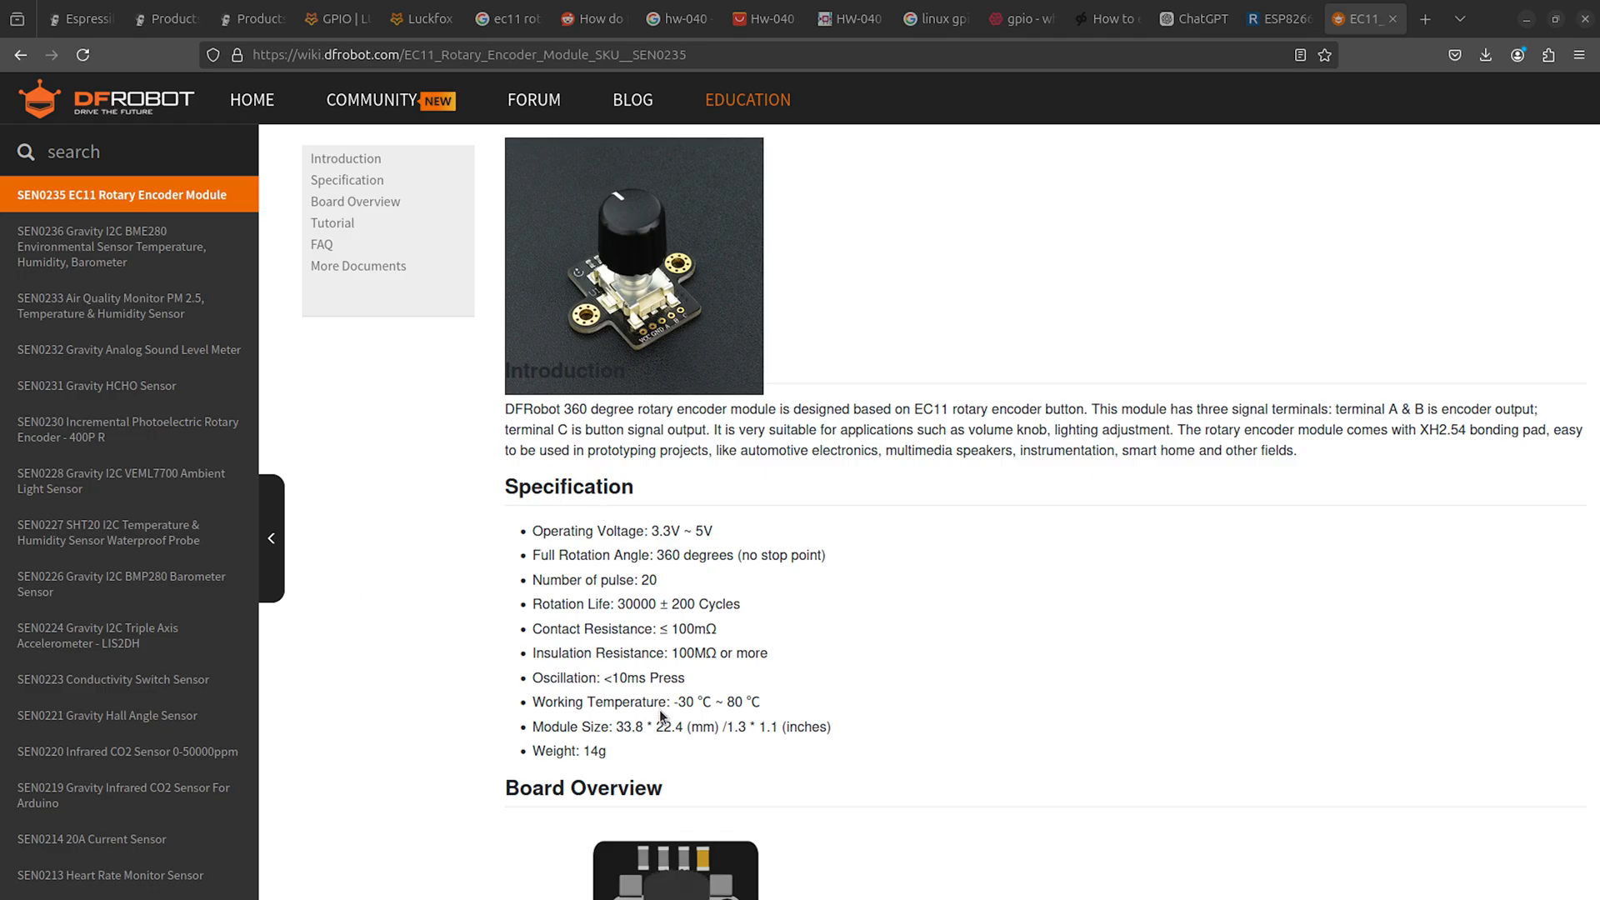
mouse_move(745, 655)
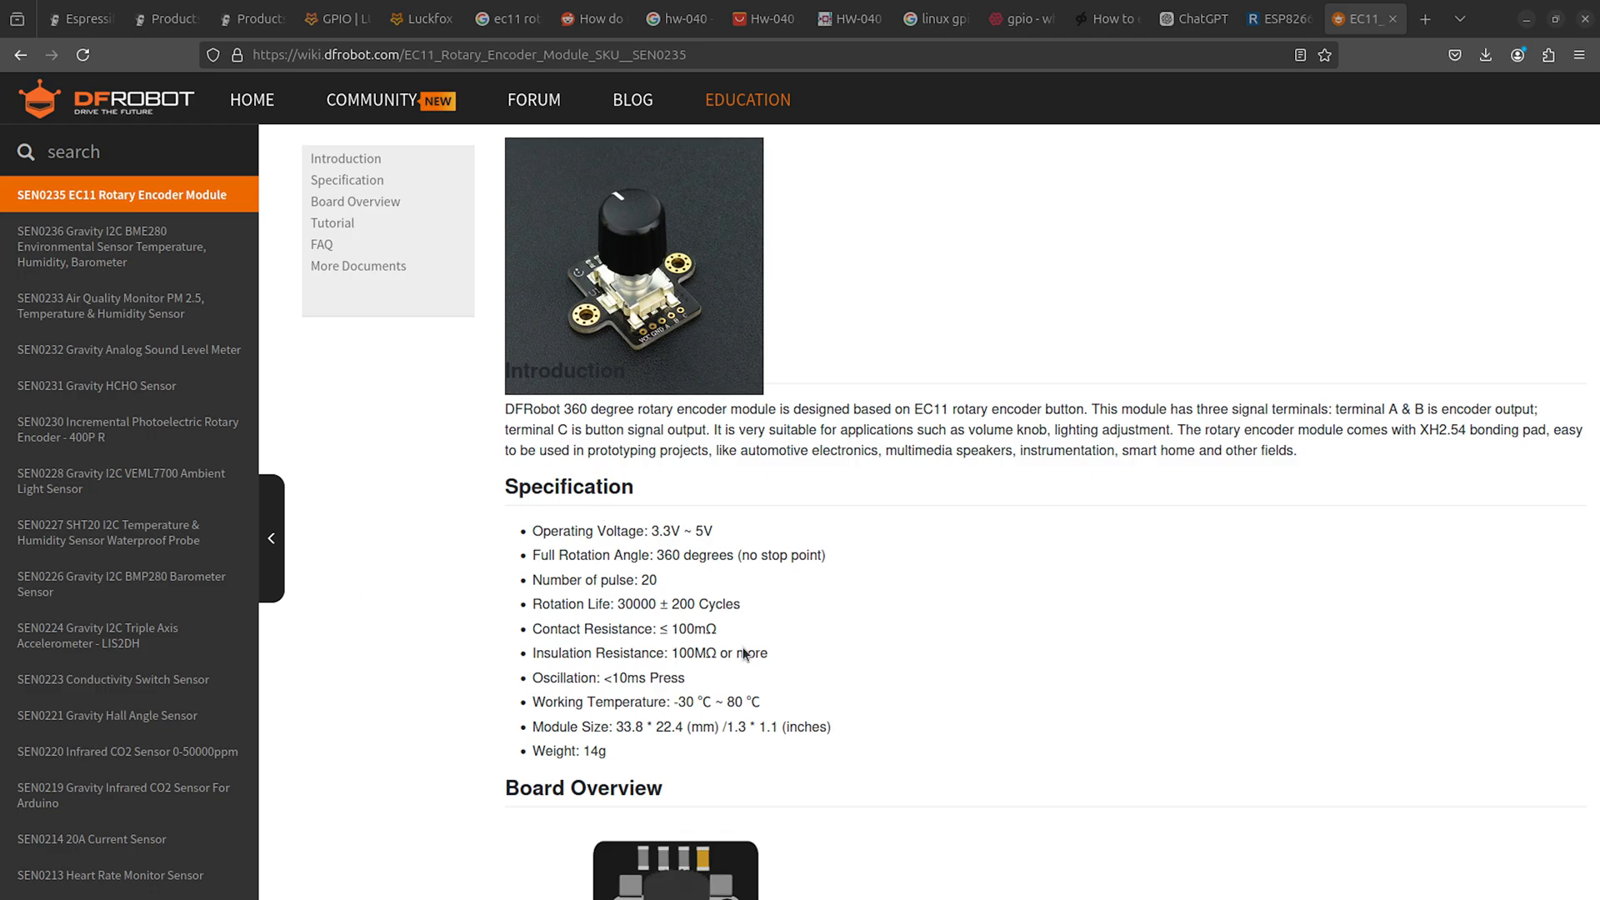
mouse_move(826, 599)
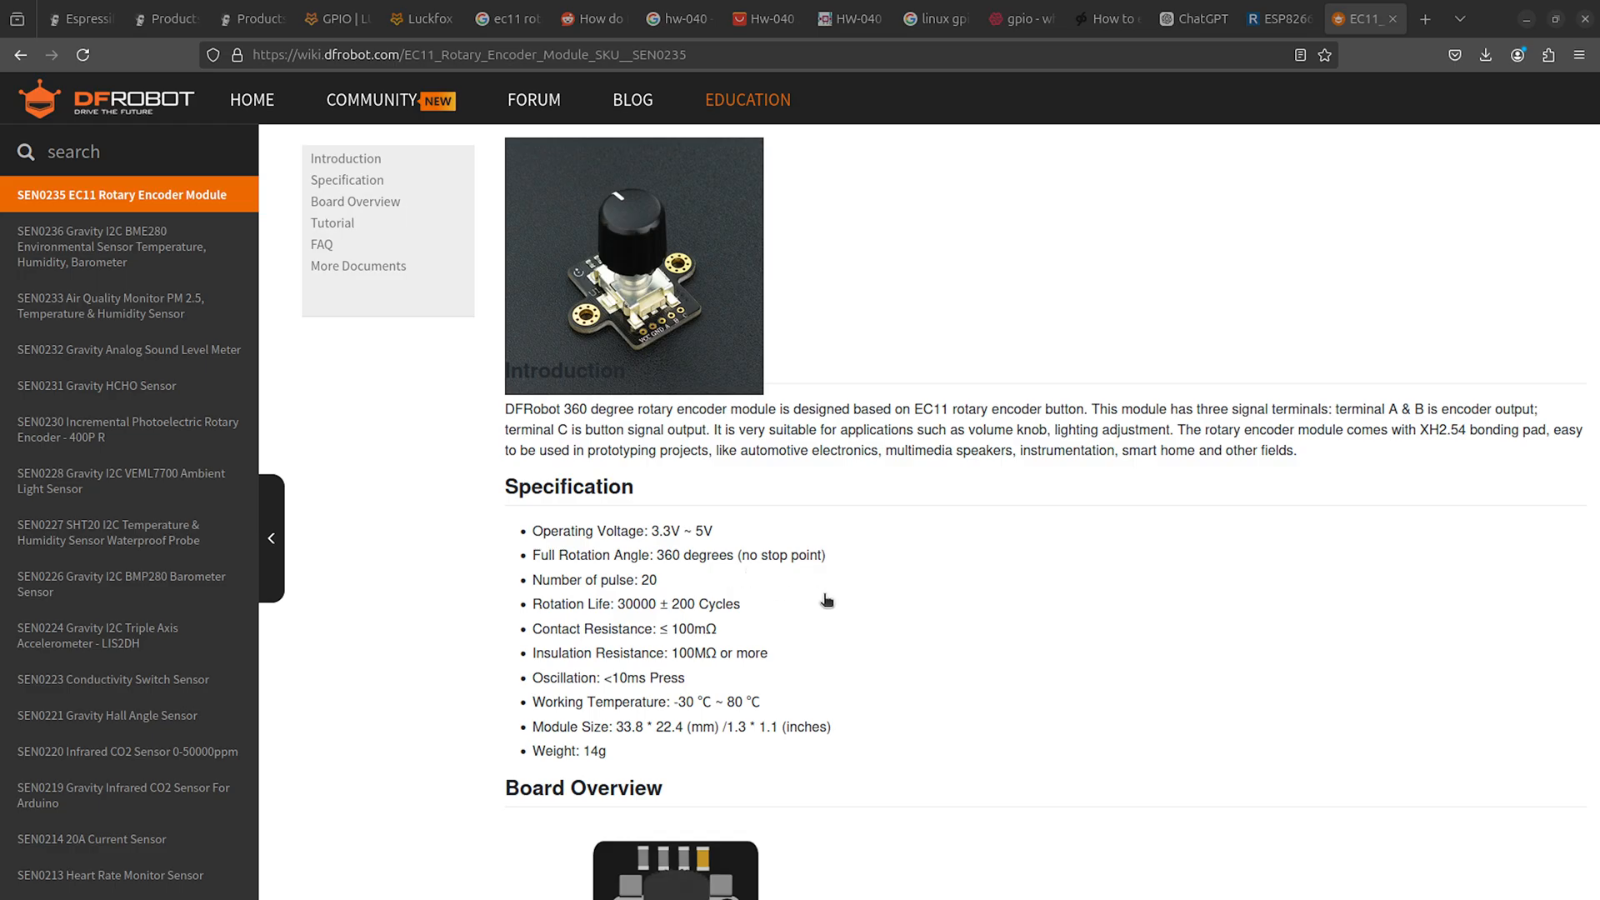
mouse_move(949, 468)
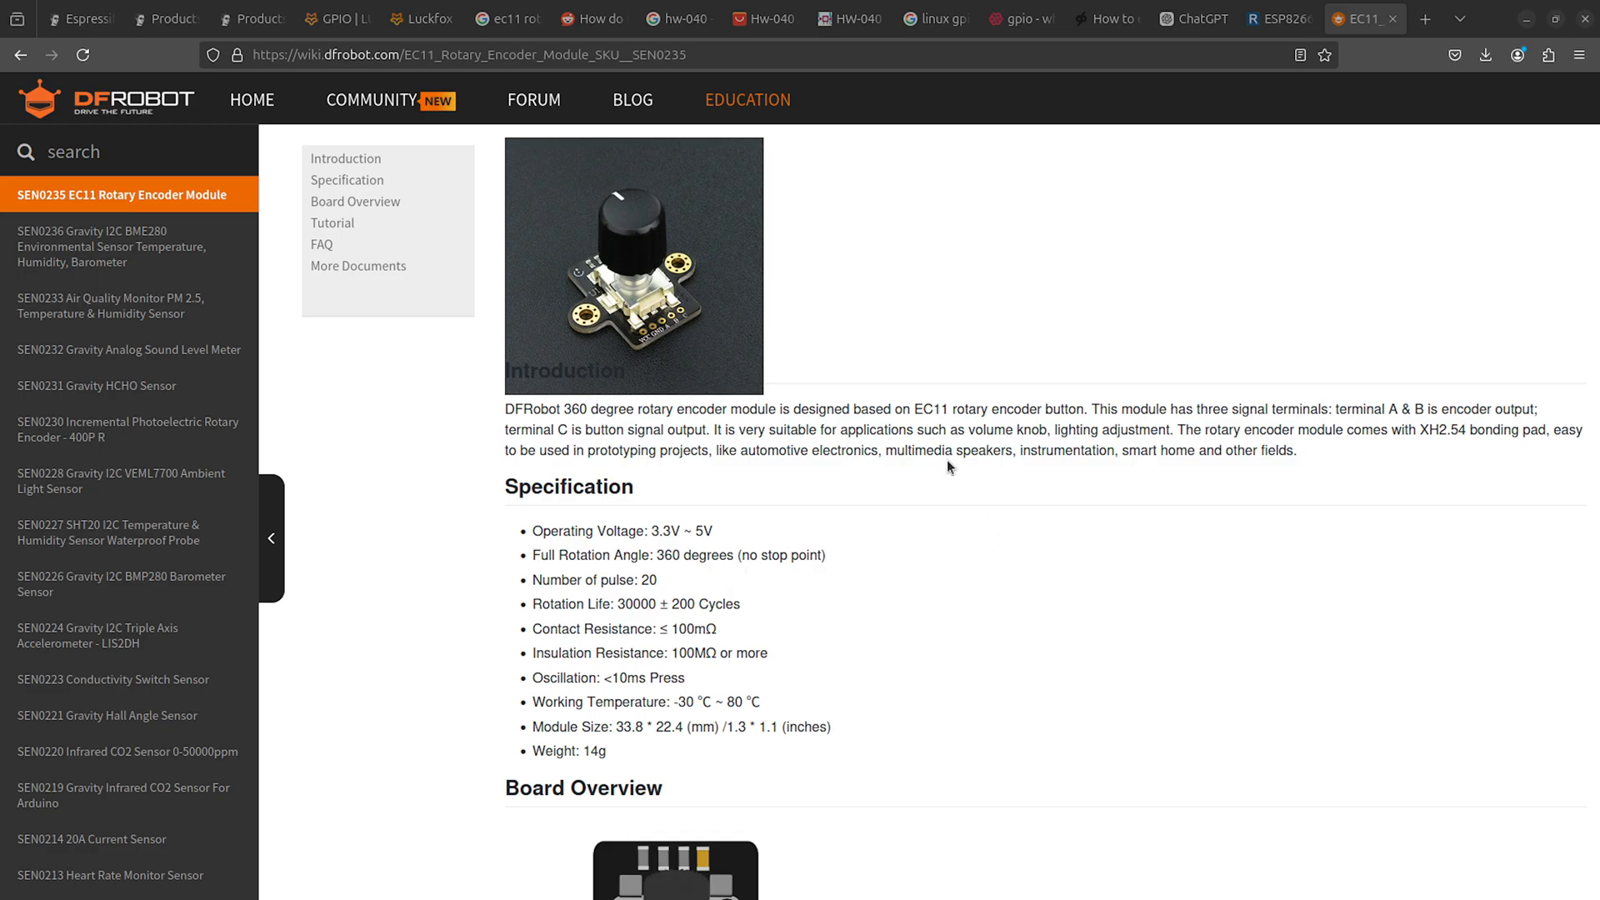
mouse_move(951, 333)
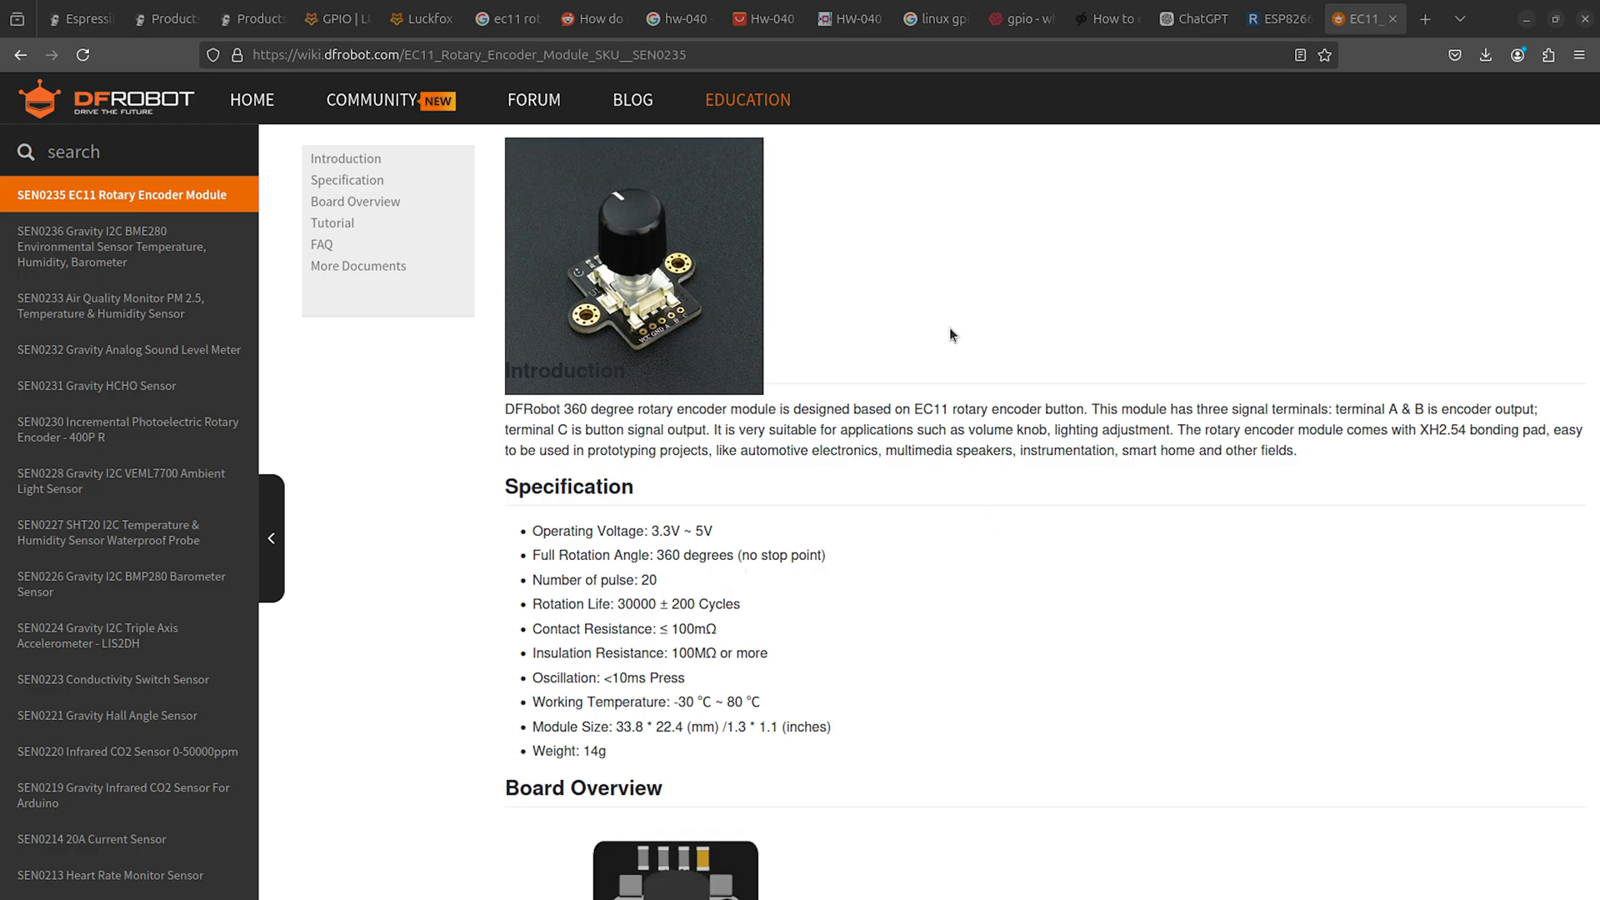
mouse_move(707, 308)
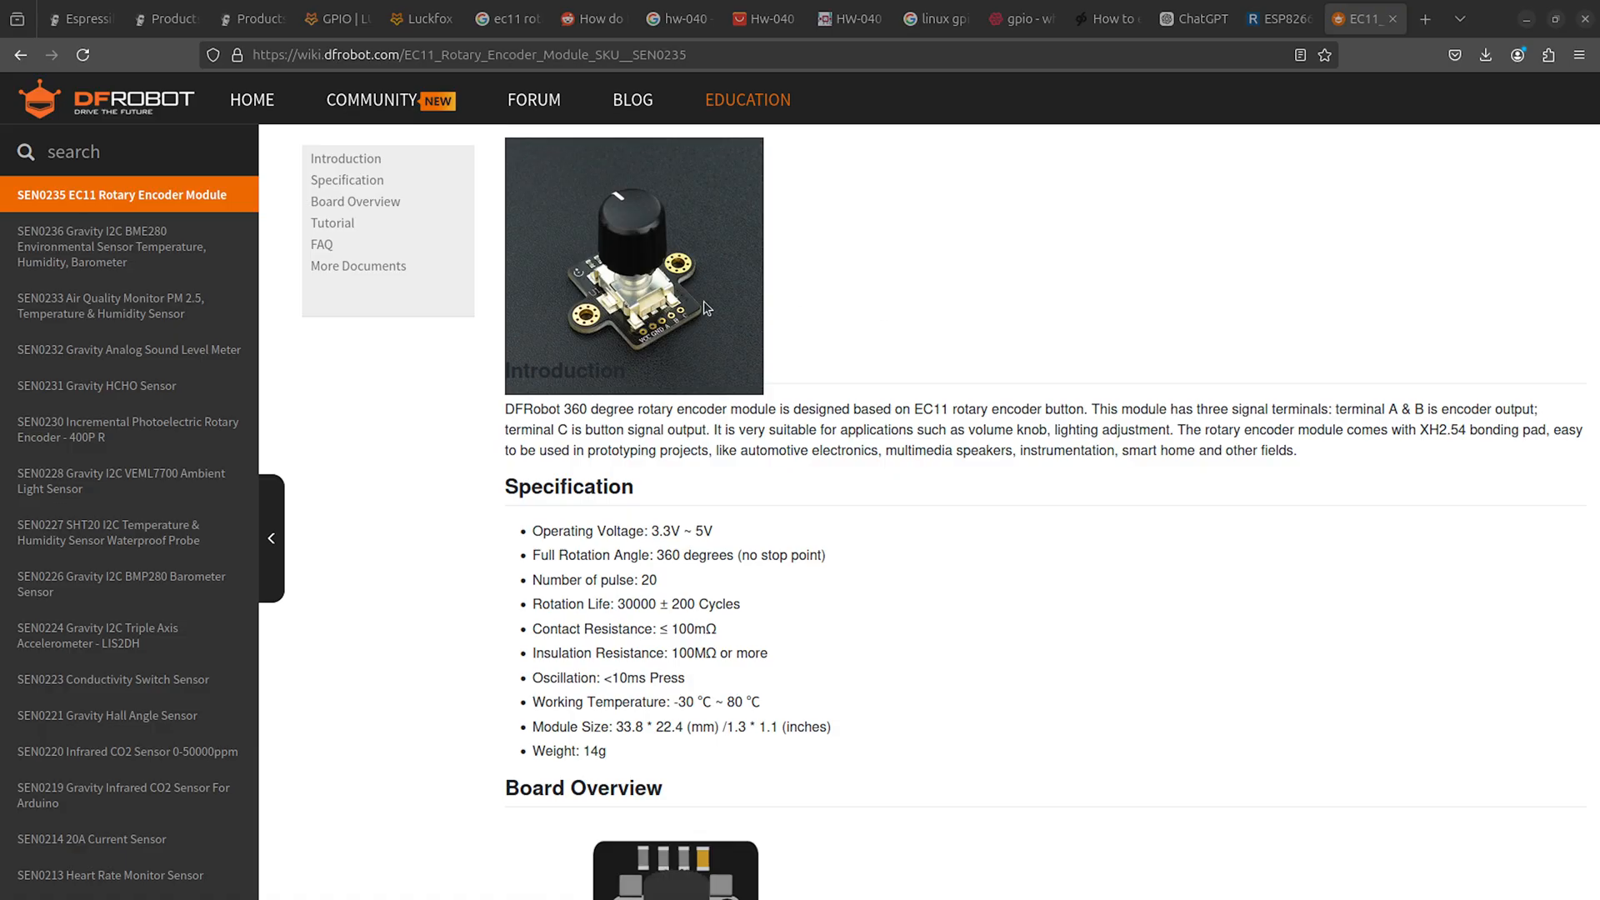
mouse_move(880, 421)
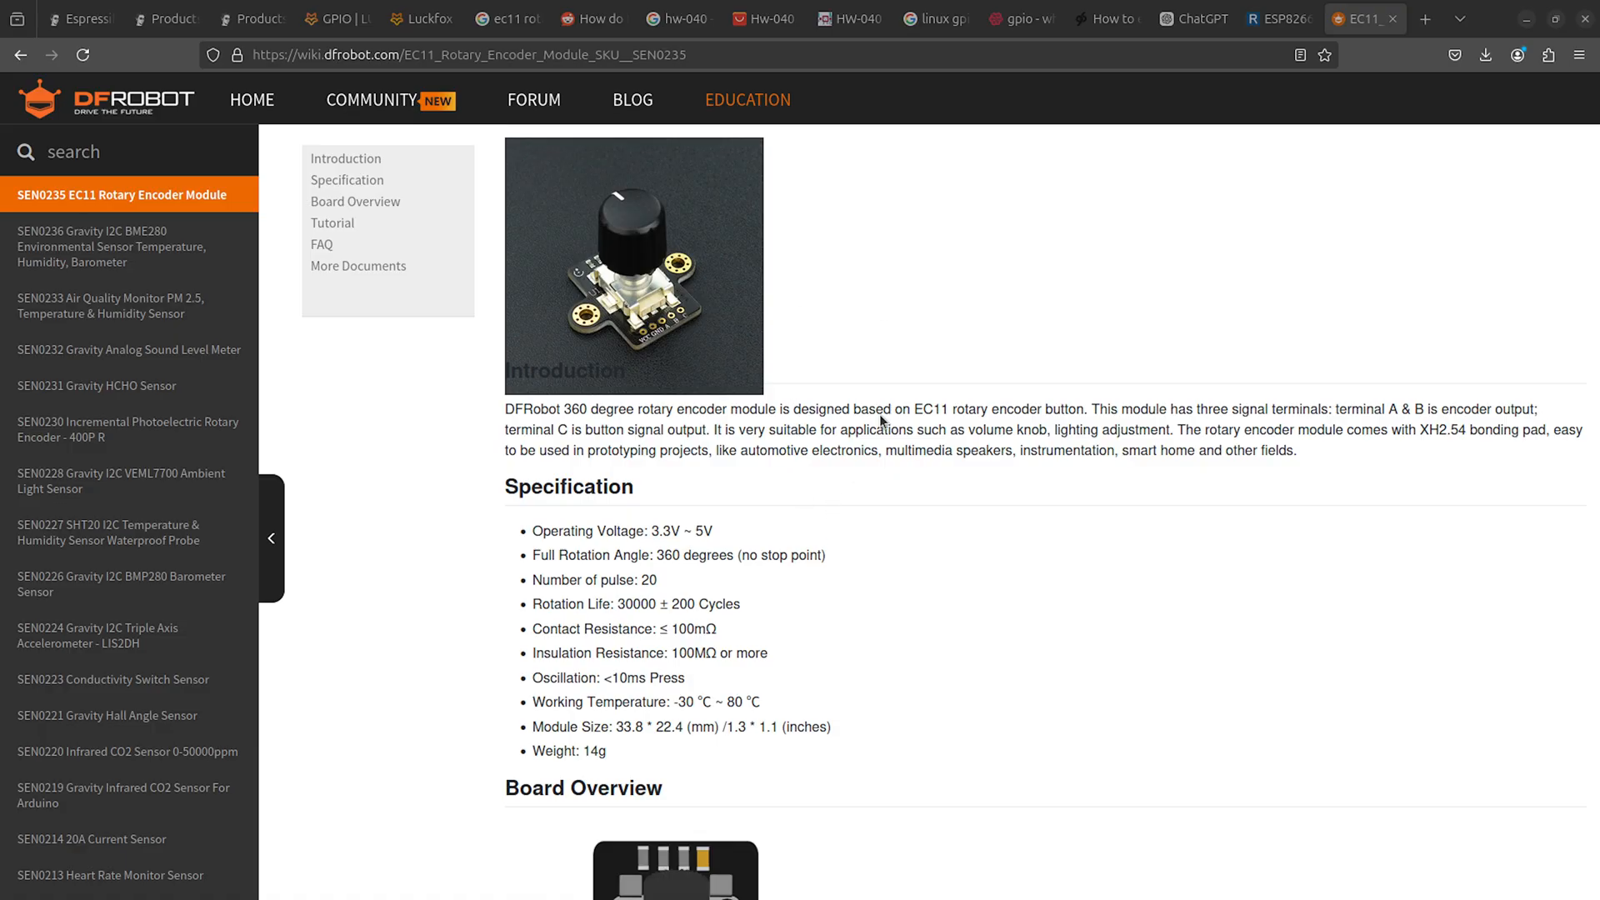
mouse_move(786, 201)
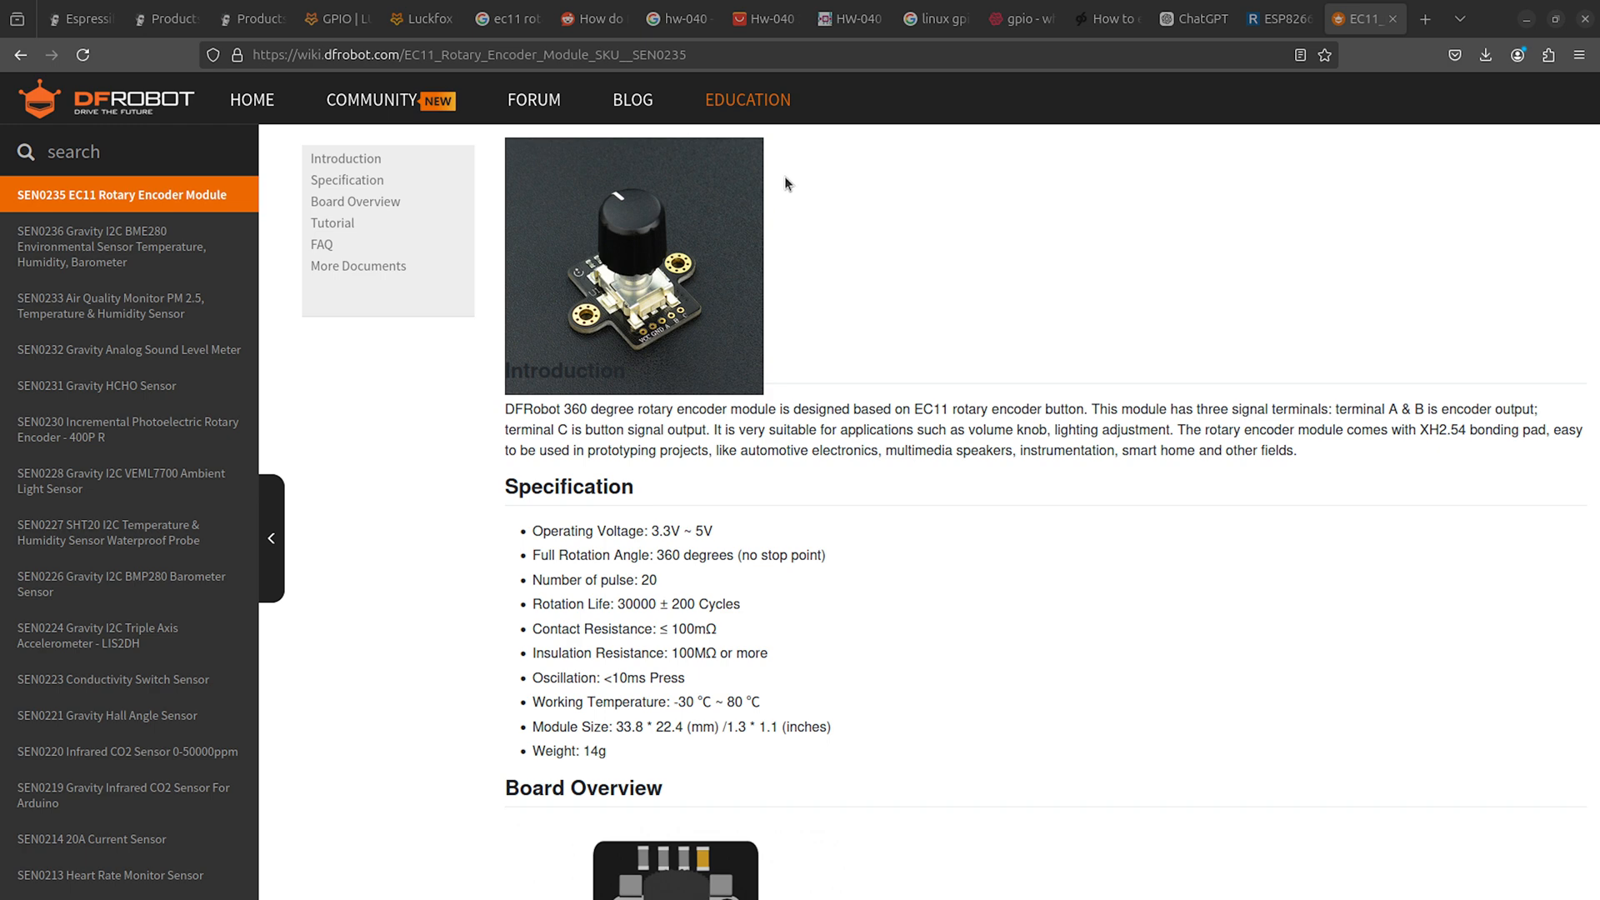
mouse_move(792, 181)
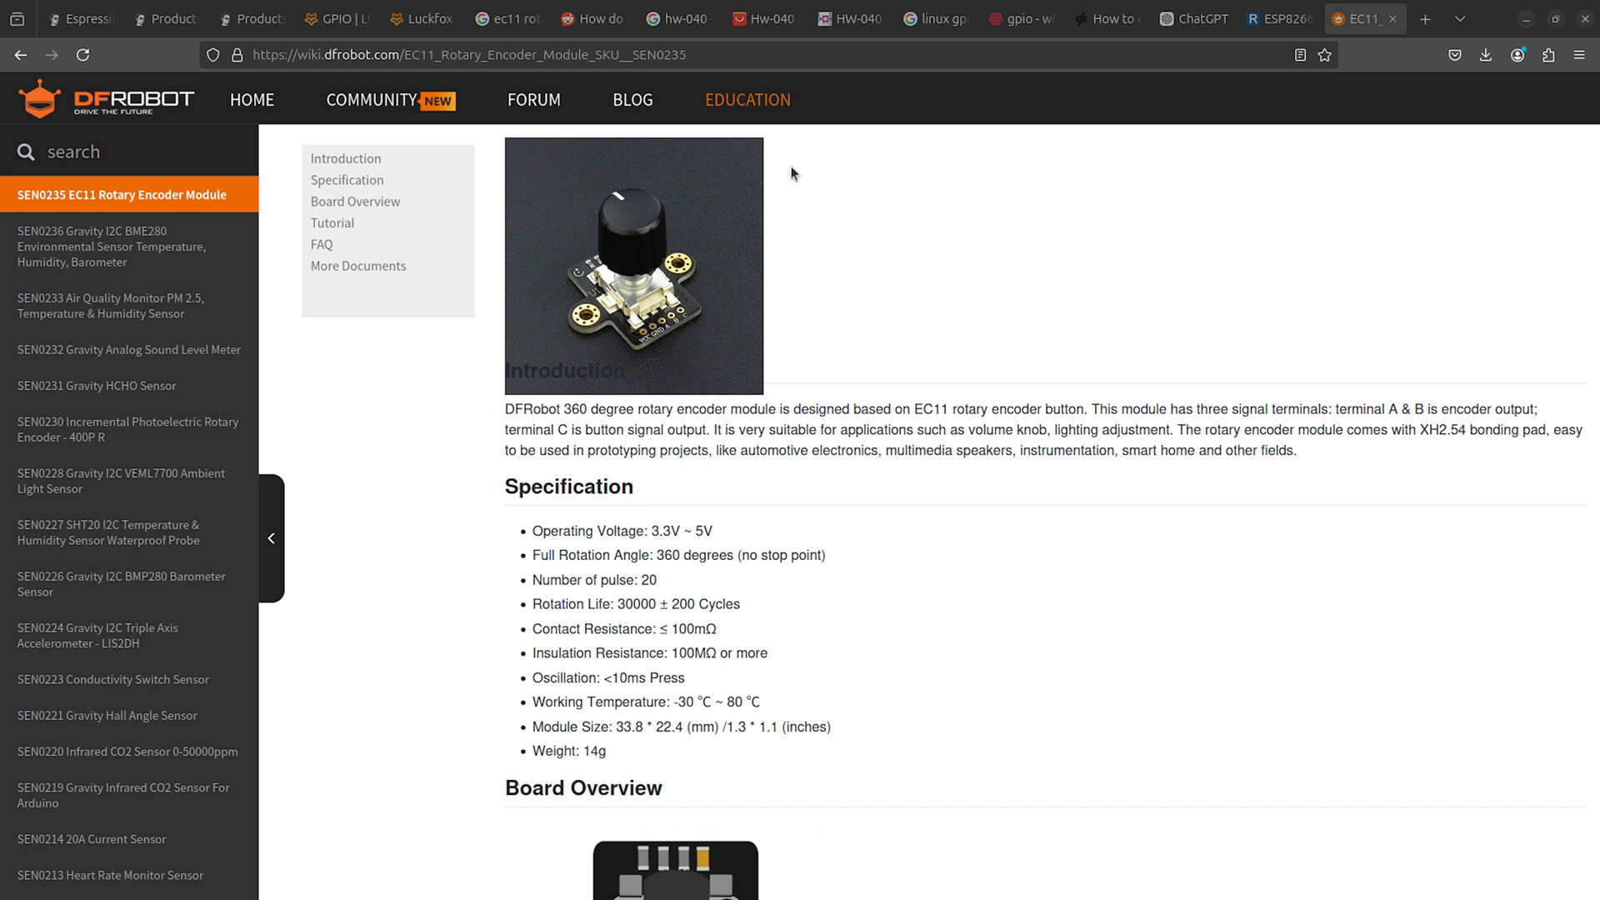